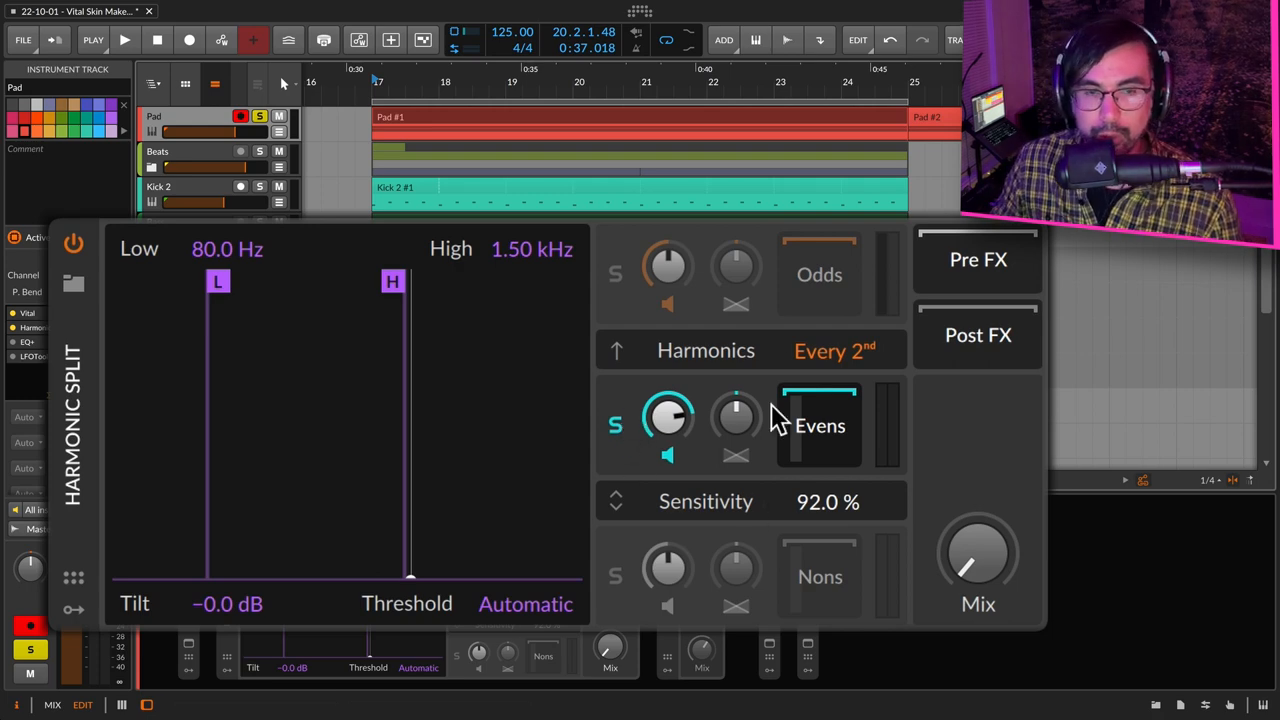
mouse_move(920, 540)
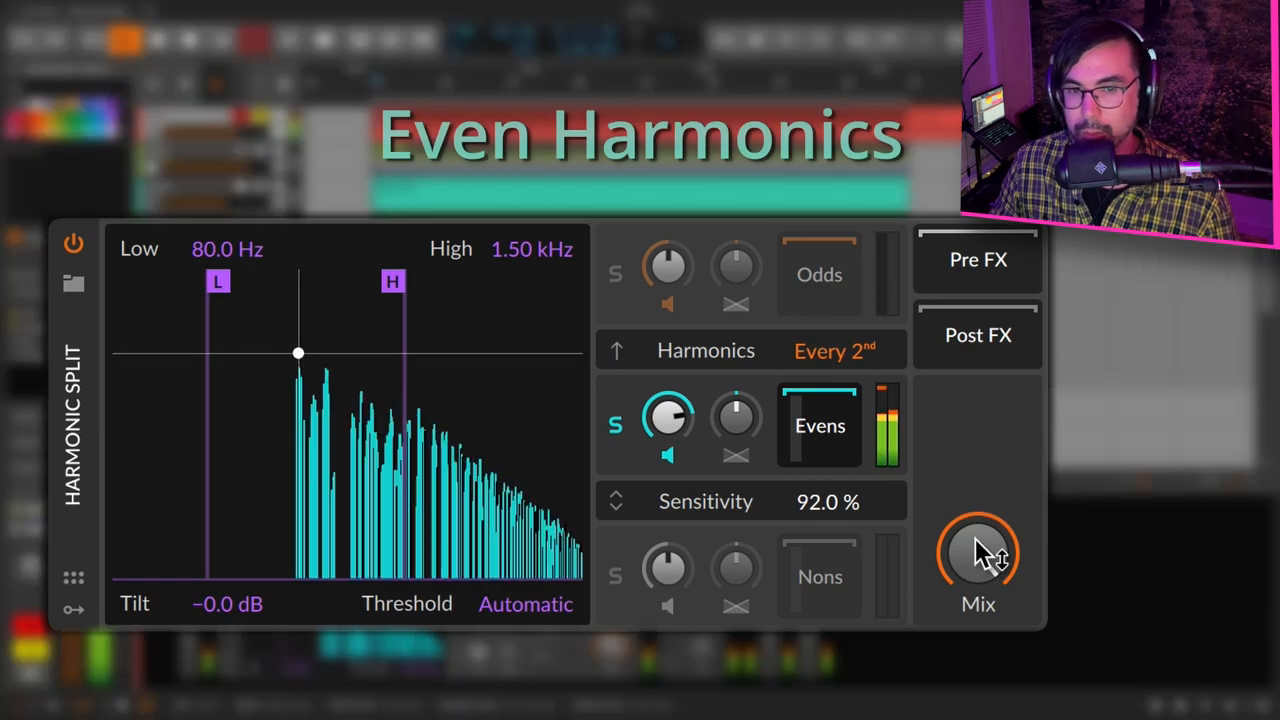
- Sweep the Harmonic Split Mix down to the original sound and back to full even harmonics
left_click_drag(297, 353, 266, 373)
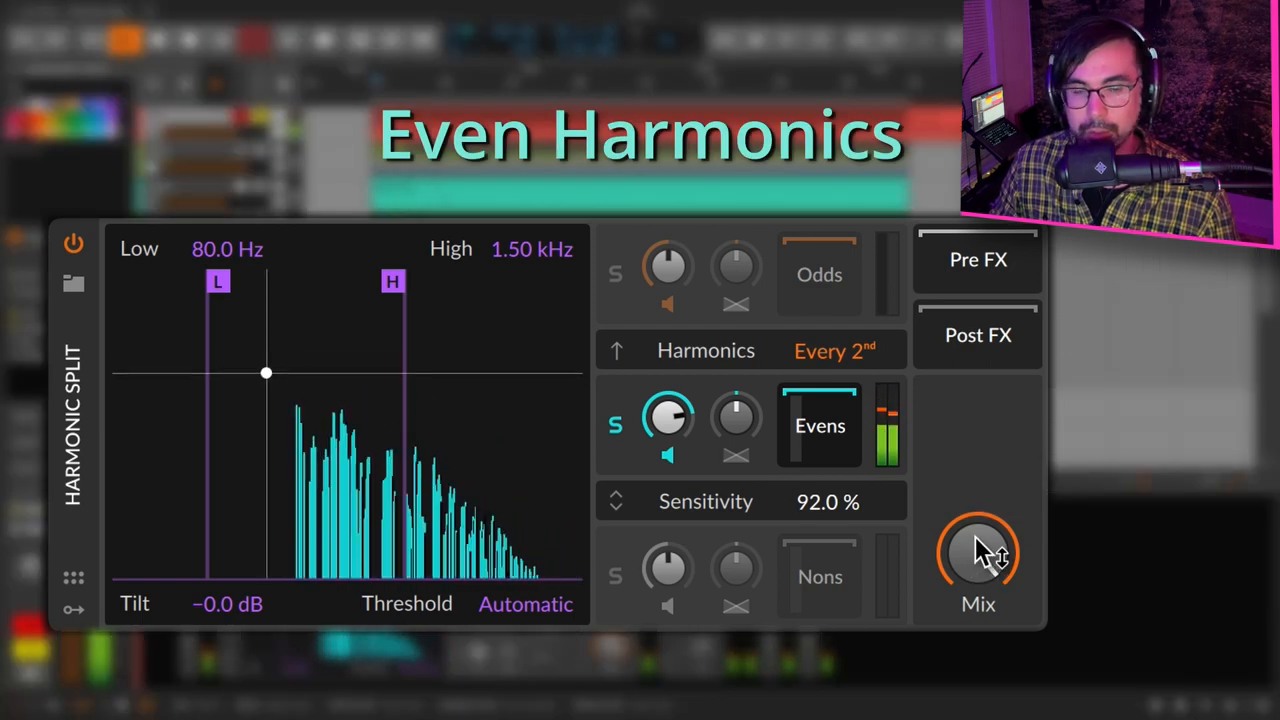
left_click_drag(266, 373, 298, 365)
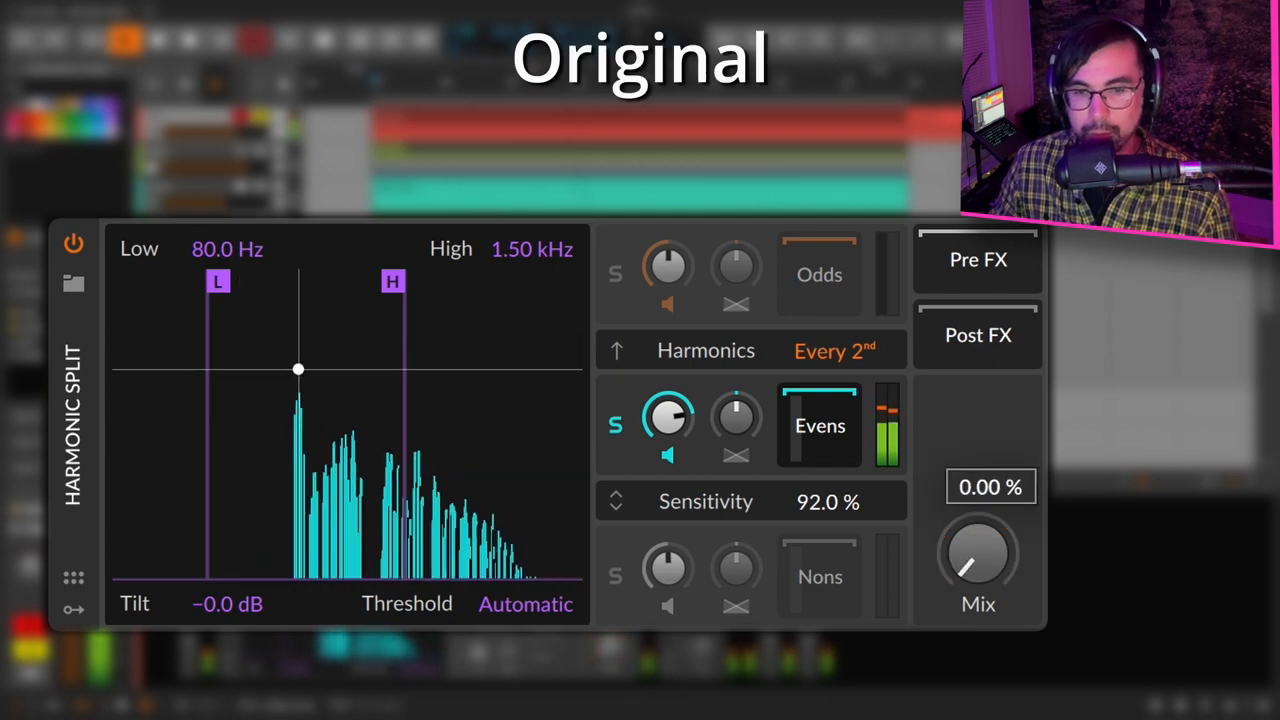
left_click_drag(978, 555, 1000, 530)
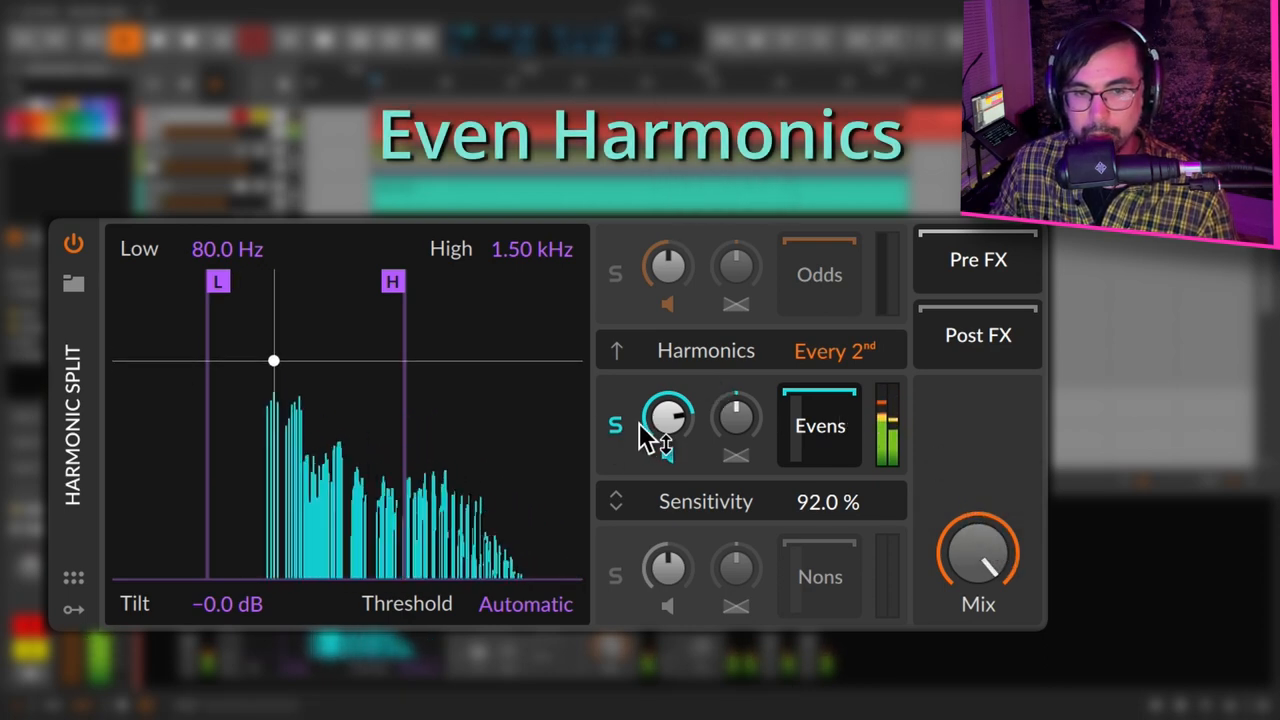
- Solo the odd harmonics, then the even harmonics again, finishing with Mix at 100%
left_click(615, 274)
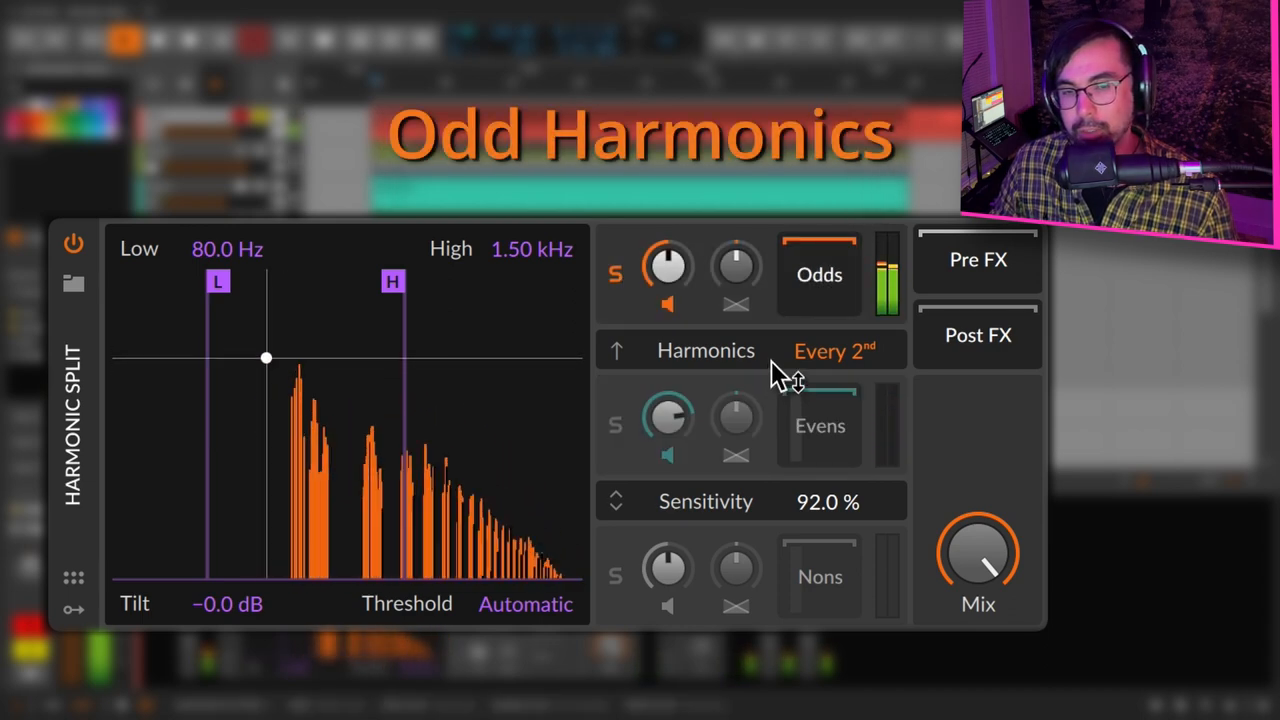
left_click(668, 303)
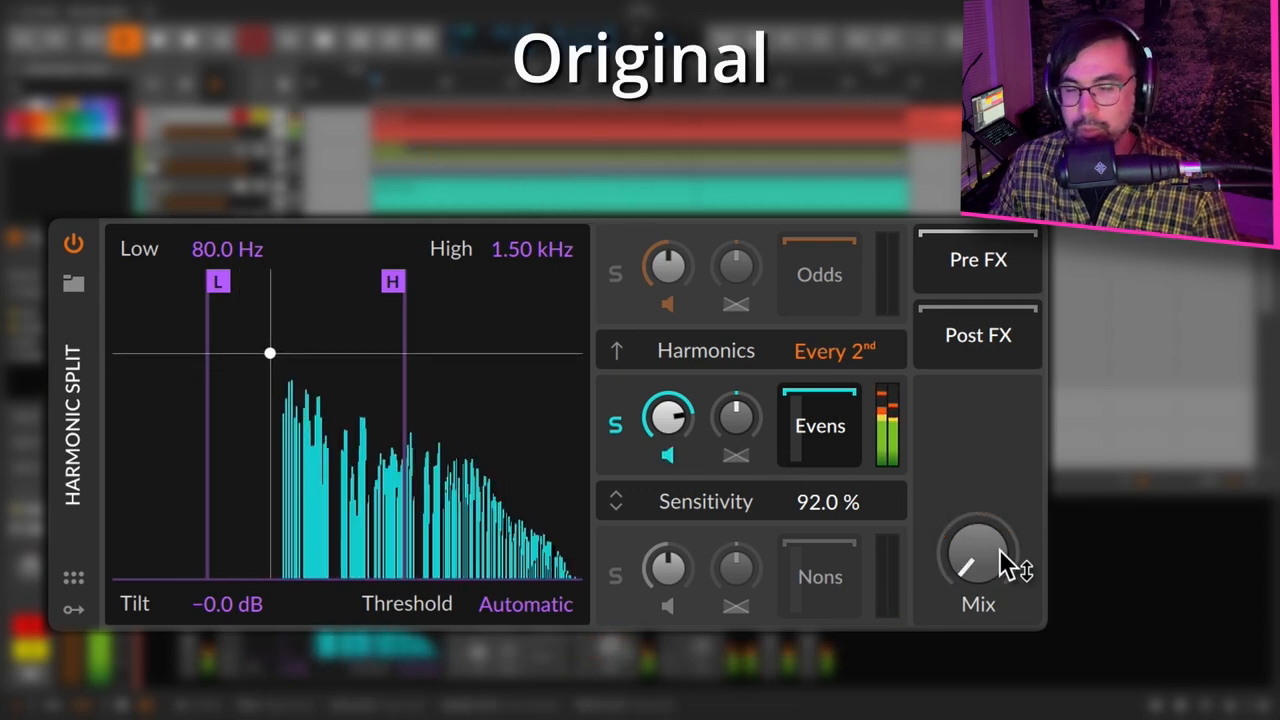
left_click_drag(977, 560, 985, 530)
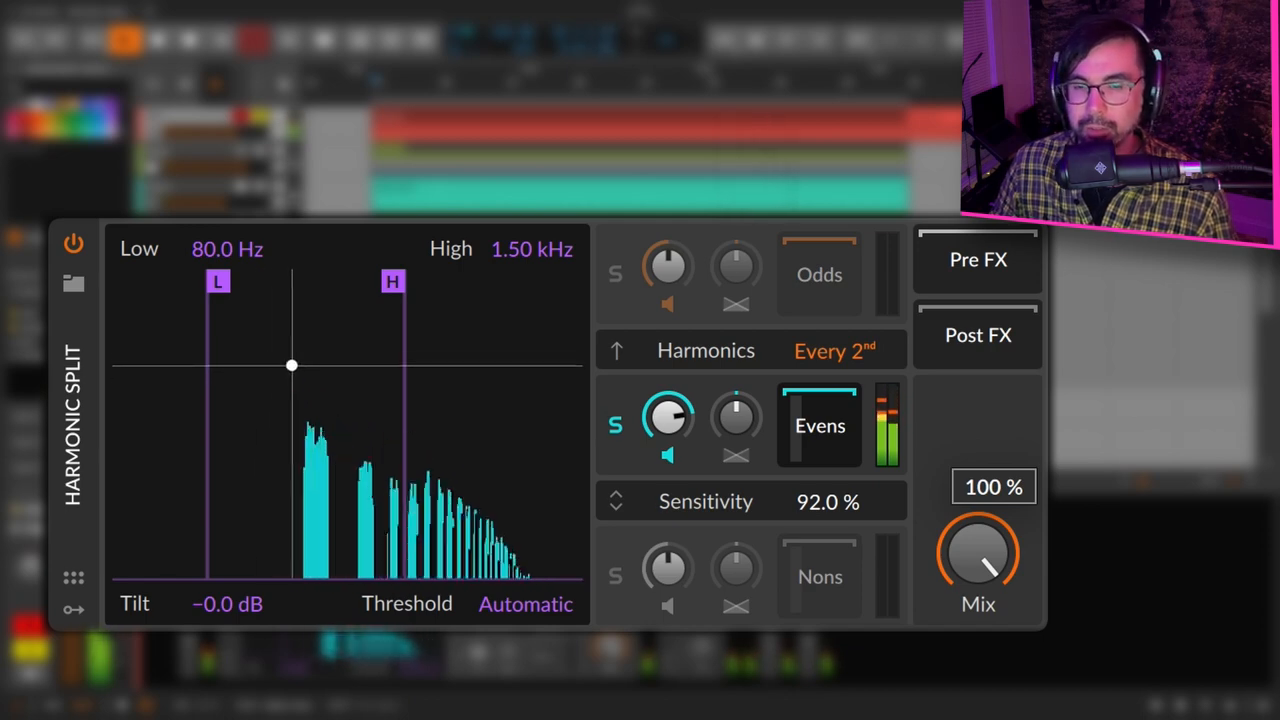
left_click_drag(977, 550, 977, 580)
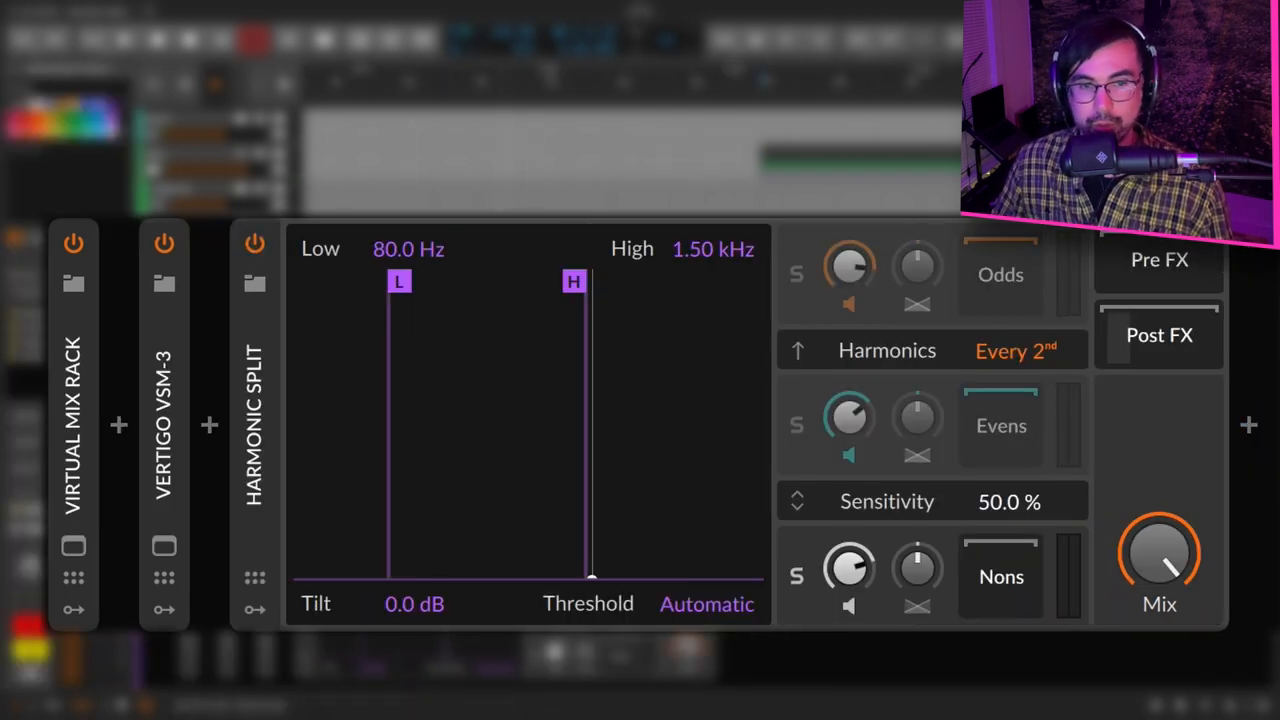
mouse_move(778, 528)
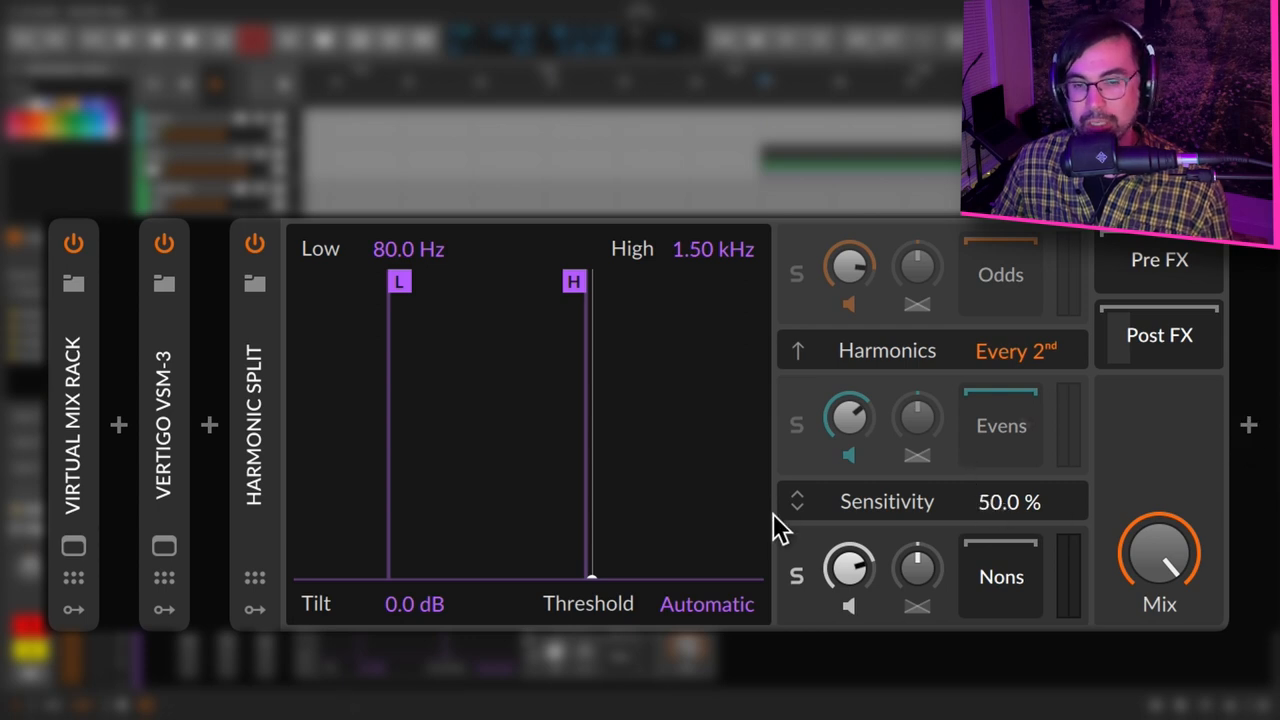
mouse_move(818, 432)
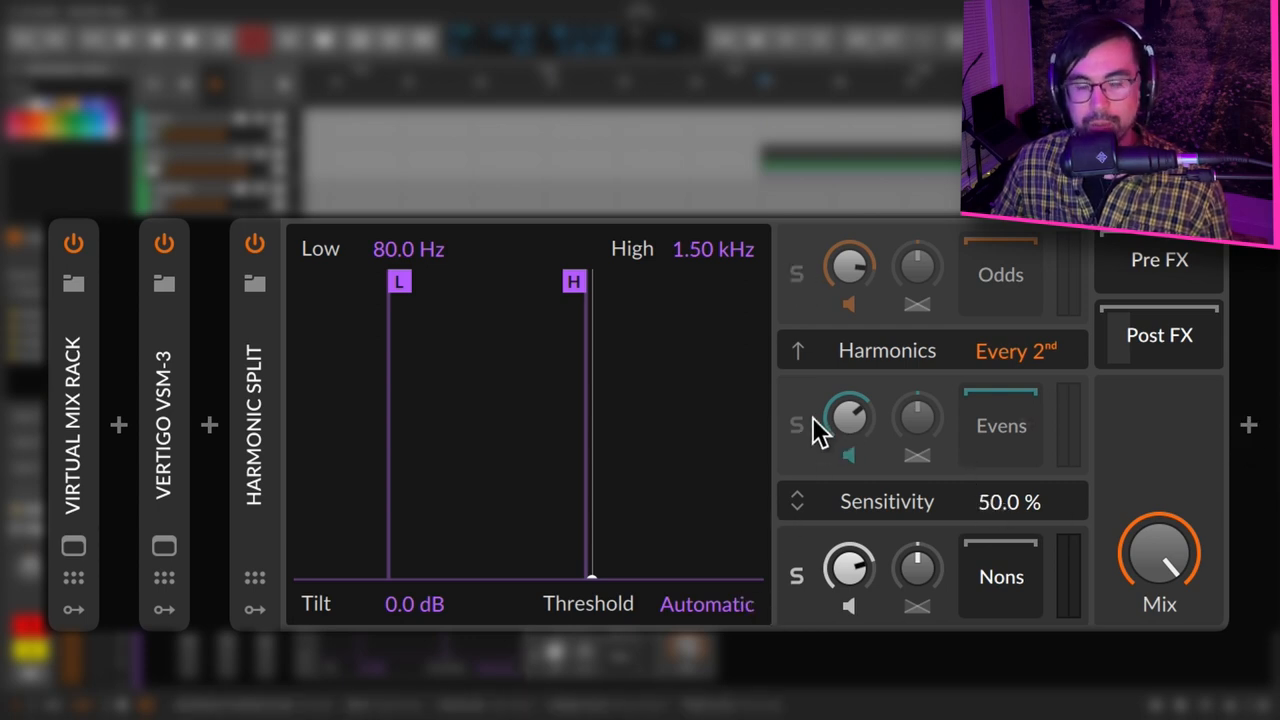
mouse_move(902, 522)
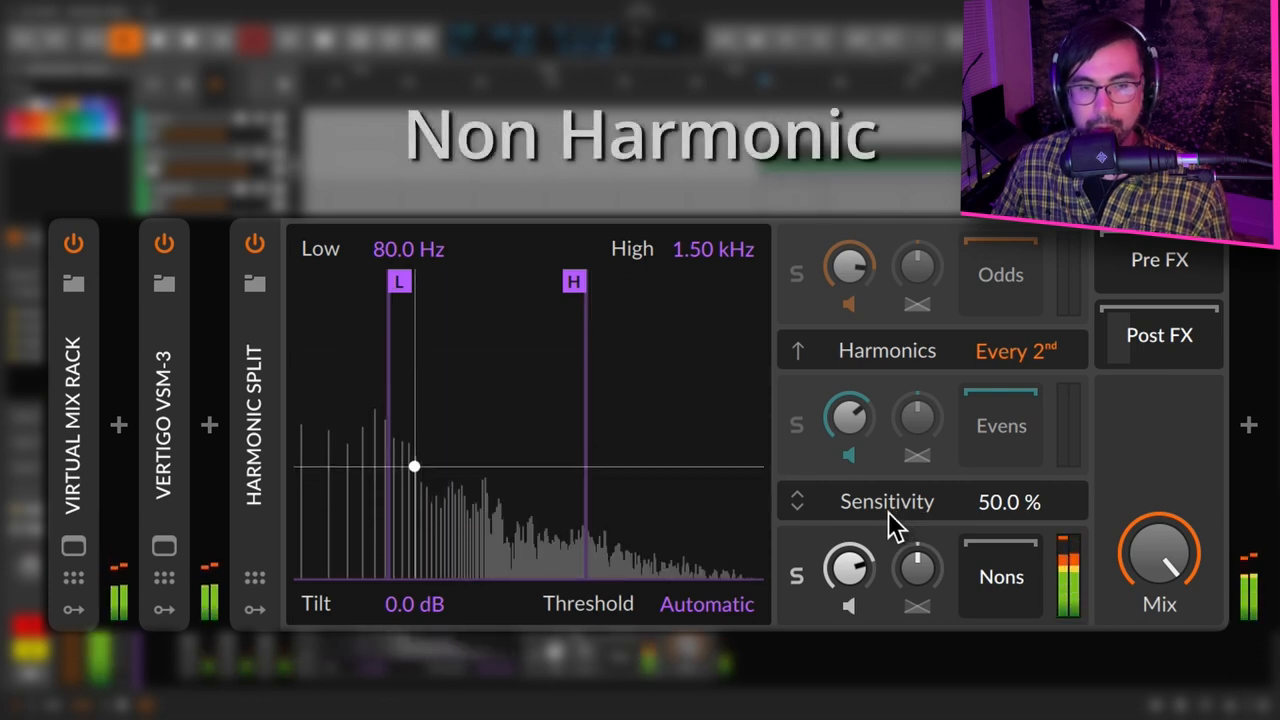
mouse_move(840, 480)
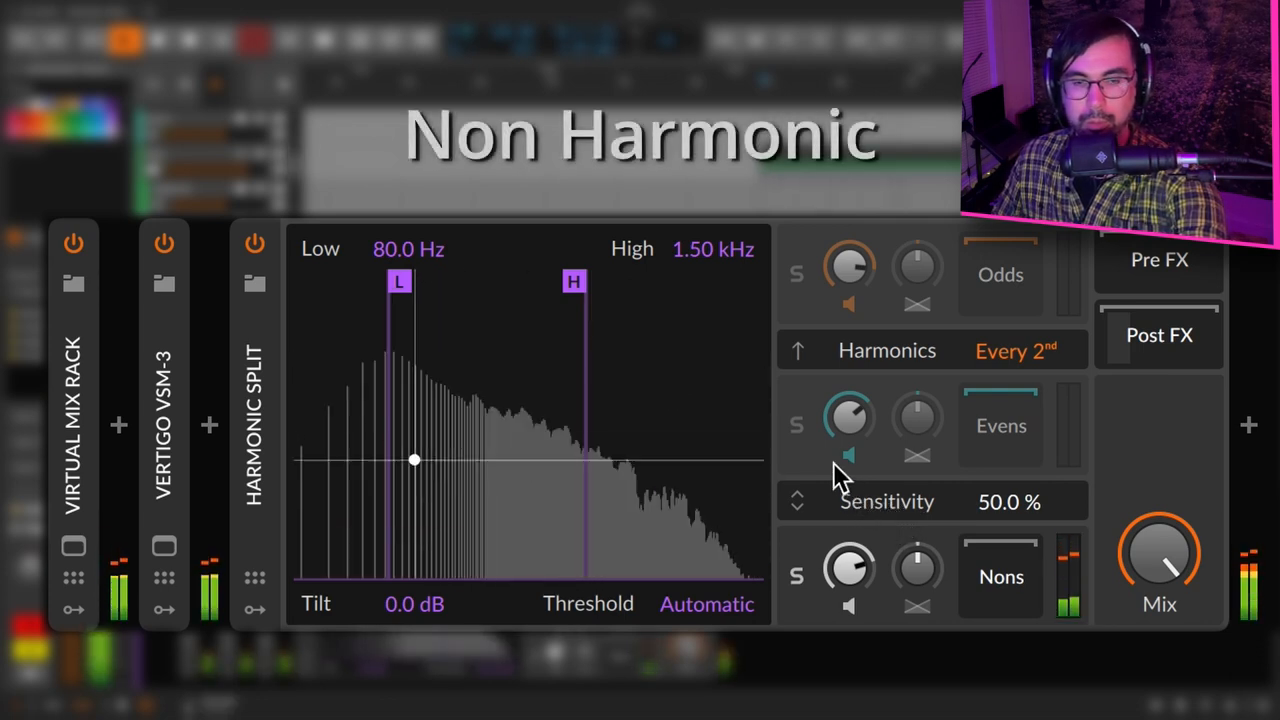
- Solo the odd harmonics band, then turn the Mix fully down to the original sound
left_click(797, 424)
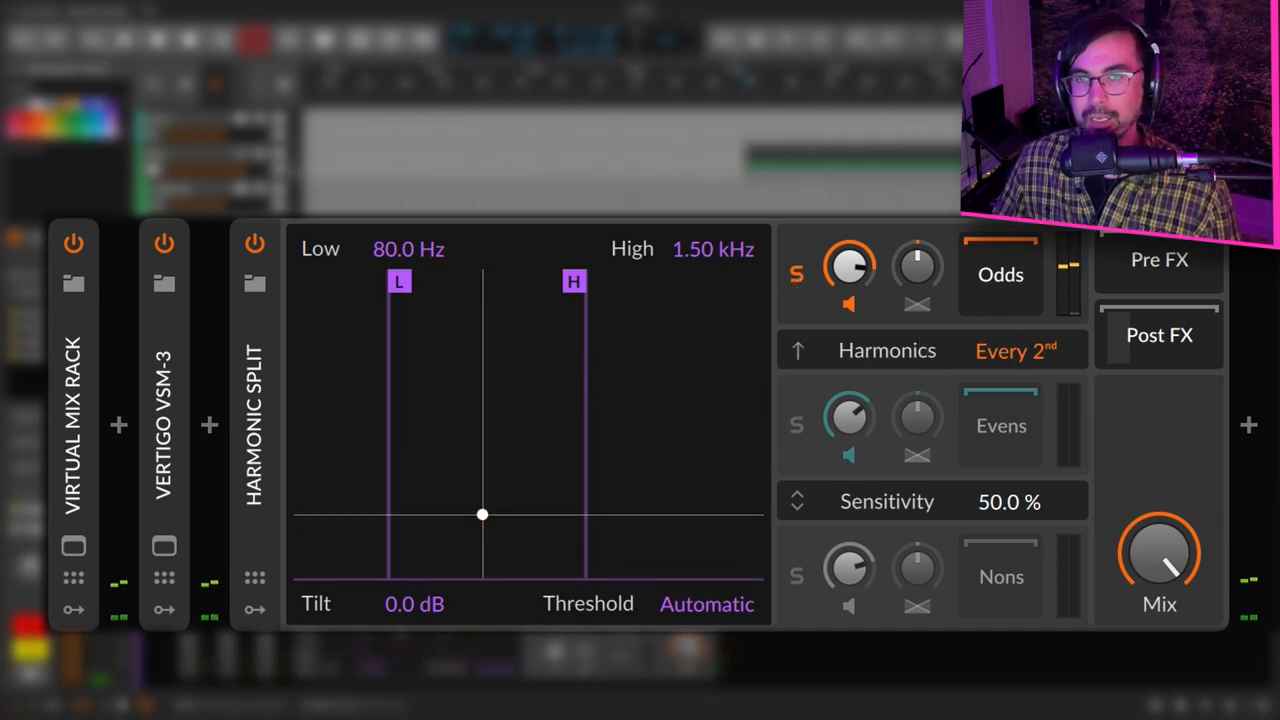
left_click_drag(483, 515, 590, 575)
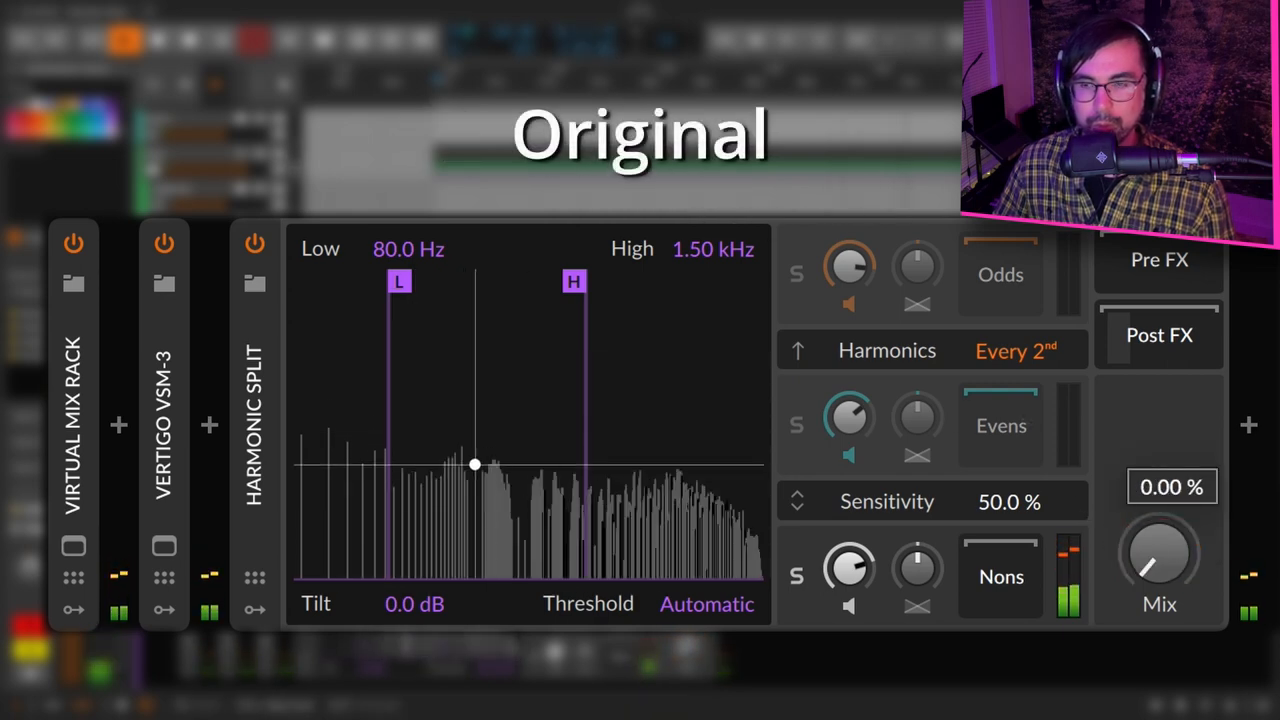
- Sweep the Harmonic Split Mix between the processed non-harmonic band and the original
left_click_drag(475, 463, 393, 363)
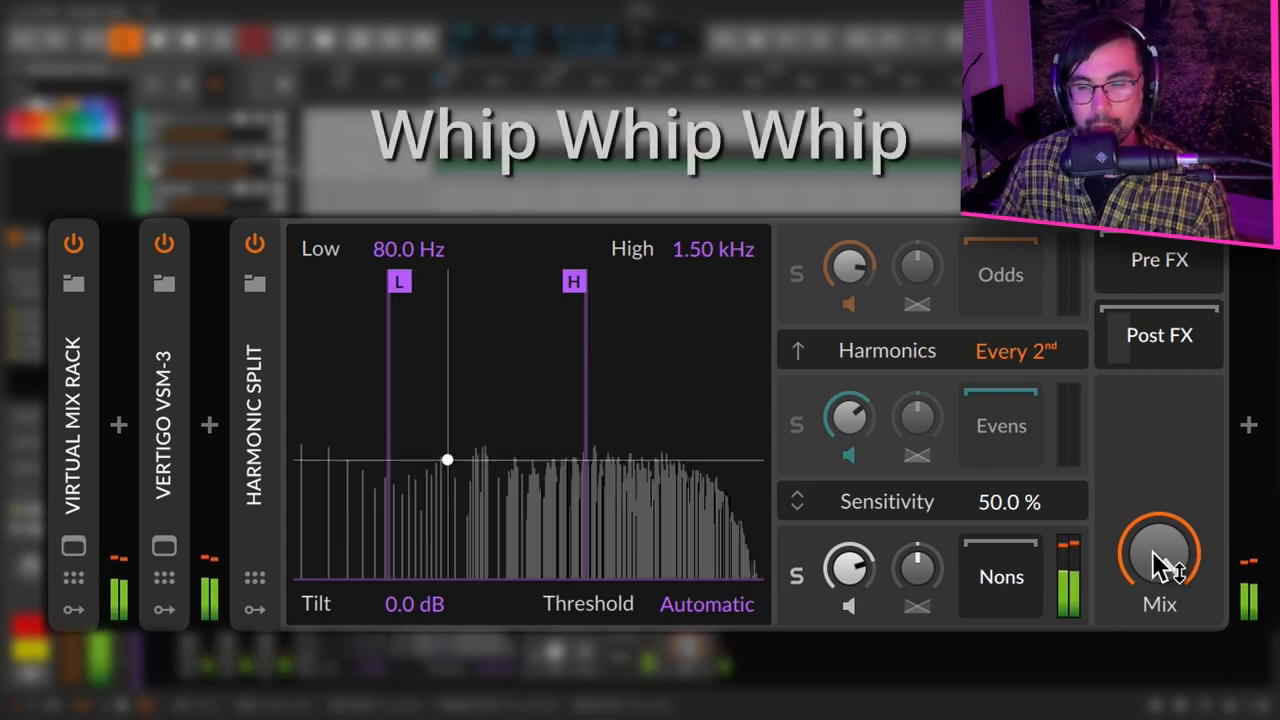
left_click_drag(447, 459, 444, 356)
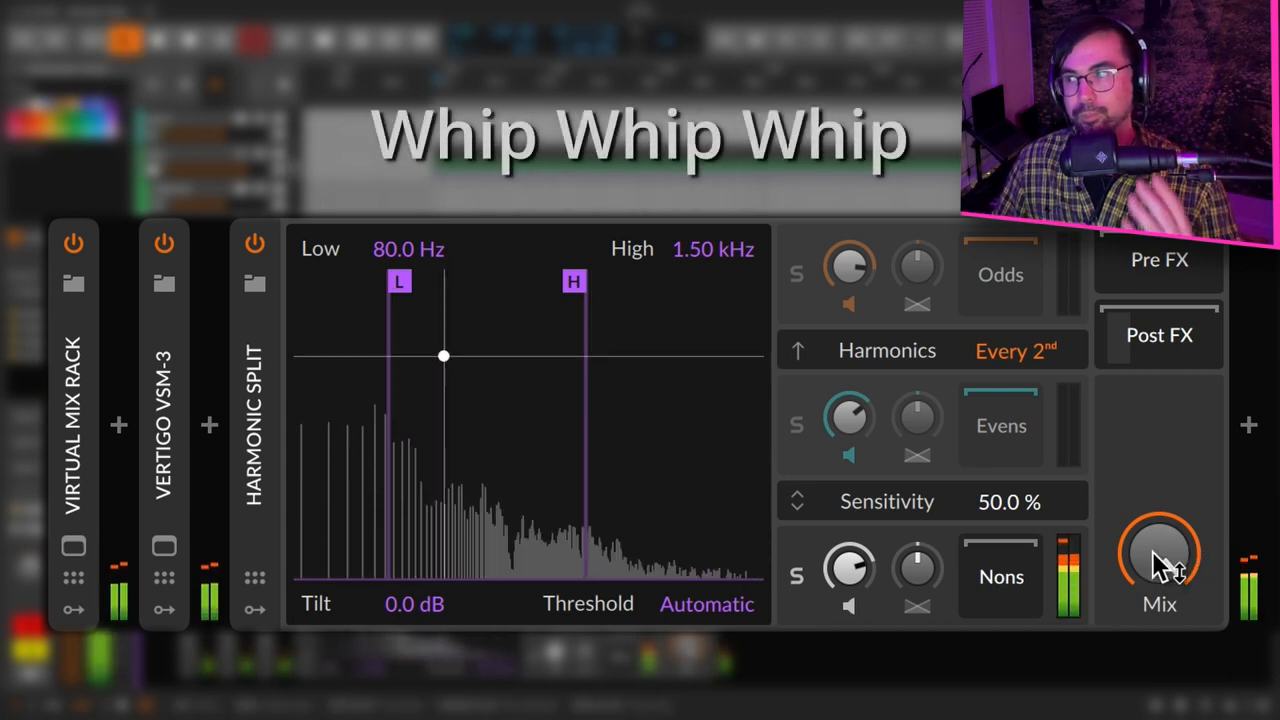
left_click_drag(1159, 555, 1159, 600)
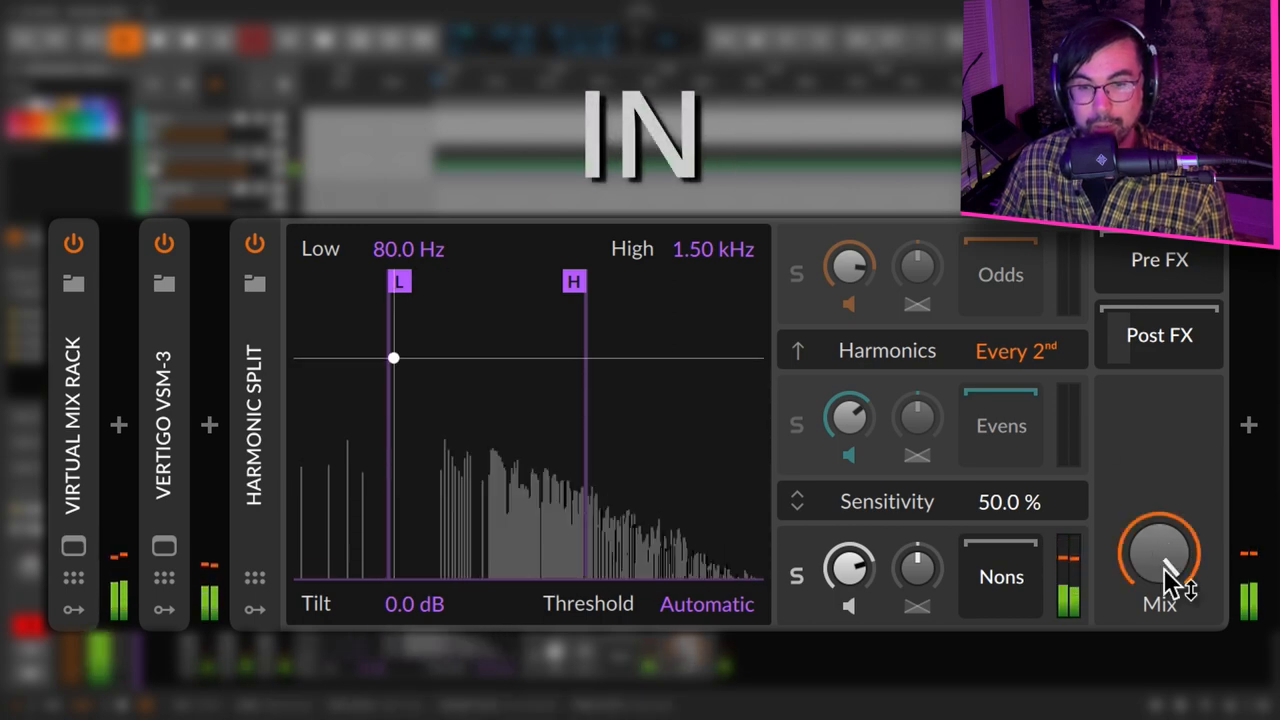
left_click_drag(393, 358, 447, 481)
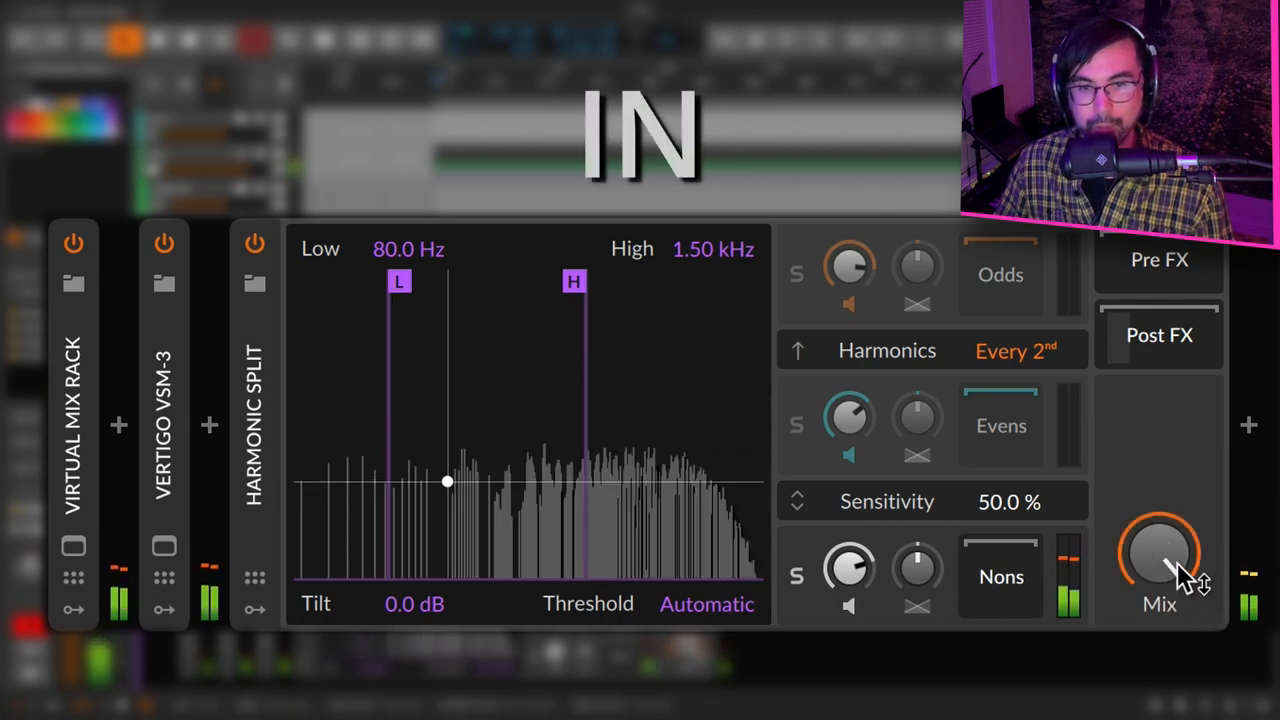
- A/B the dry and processed sound, leaving the Mix blended at about 57%
left_click_drag(1159, 560, 1170, 545)
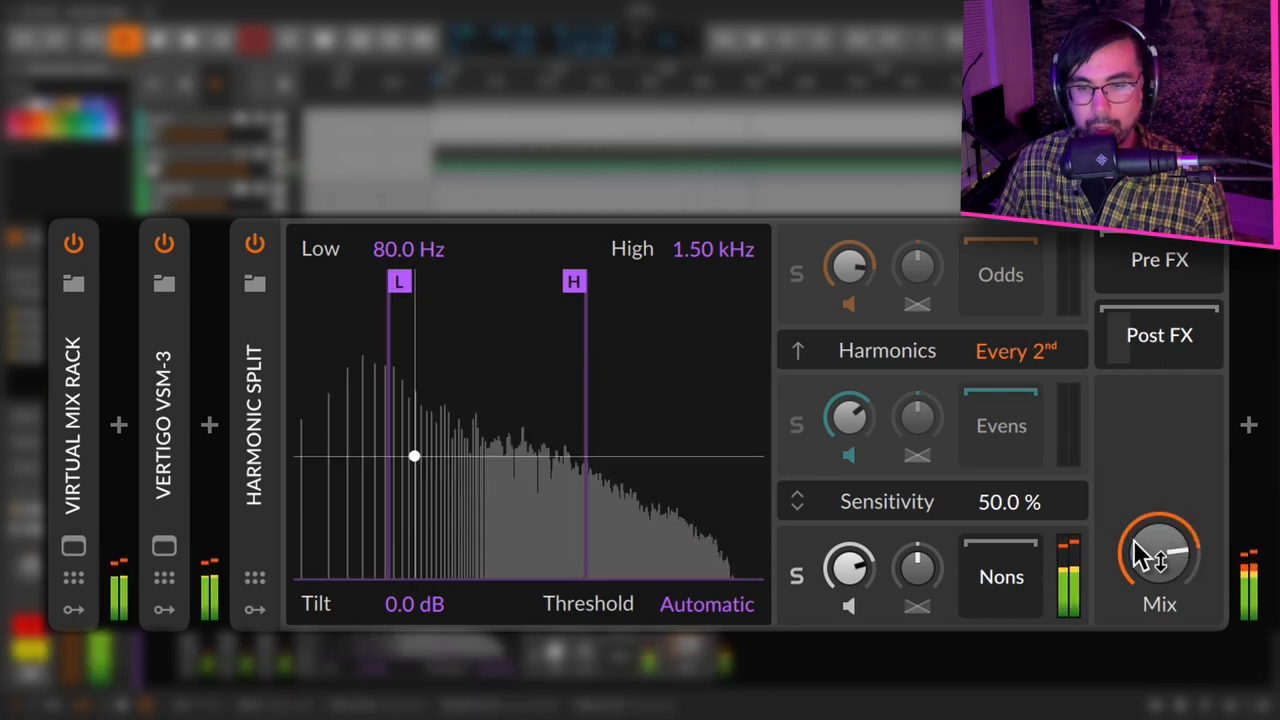
left_click_drag(1159, 552, 1175, 520)
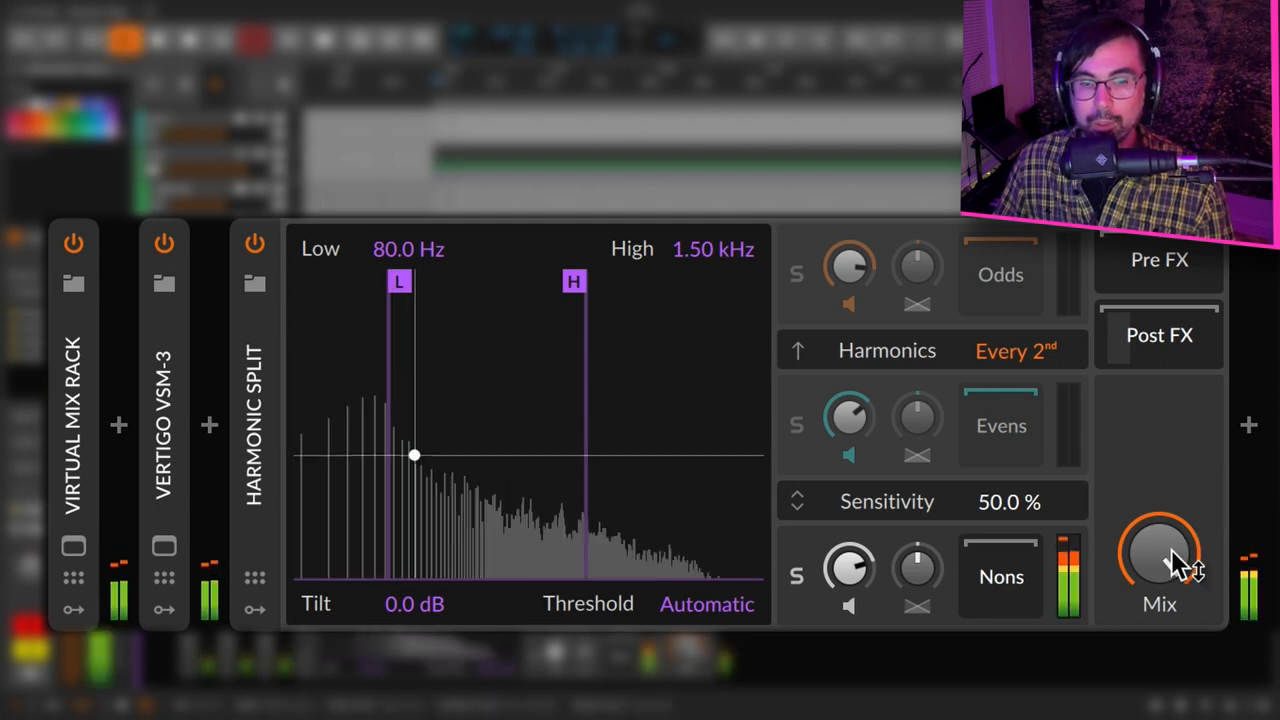
left_click_drag(1159, 555, 1159, 555)
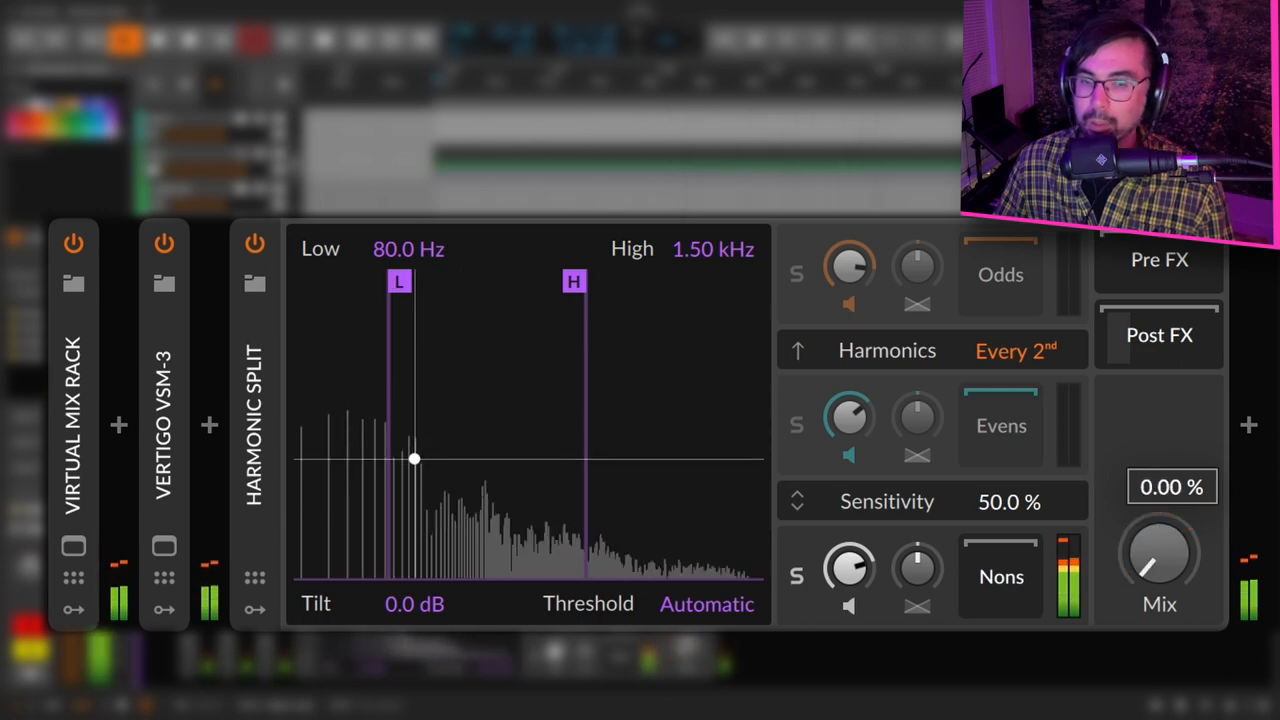
left_click_drag(1160, 555, 1160, 530)
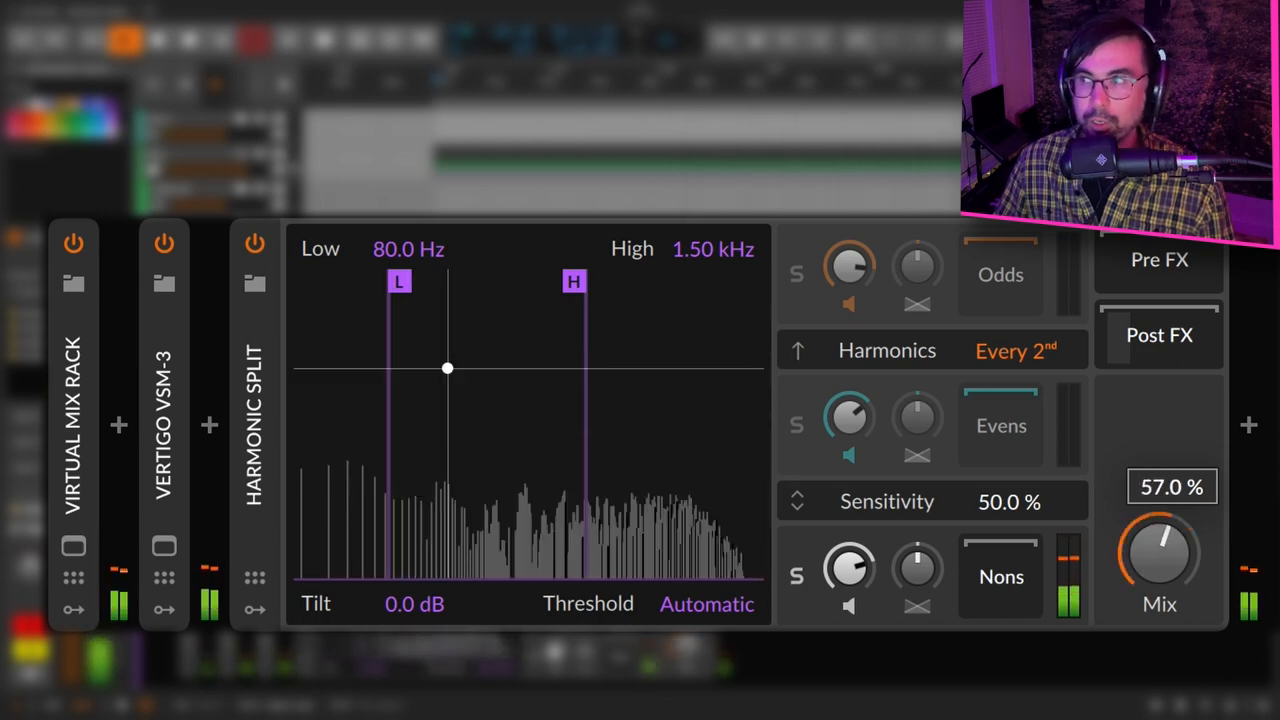
left_click_drag(1159, 555, 1170, 540)
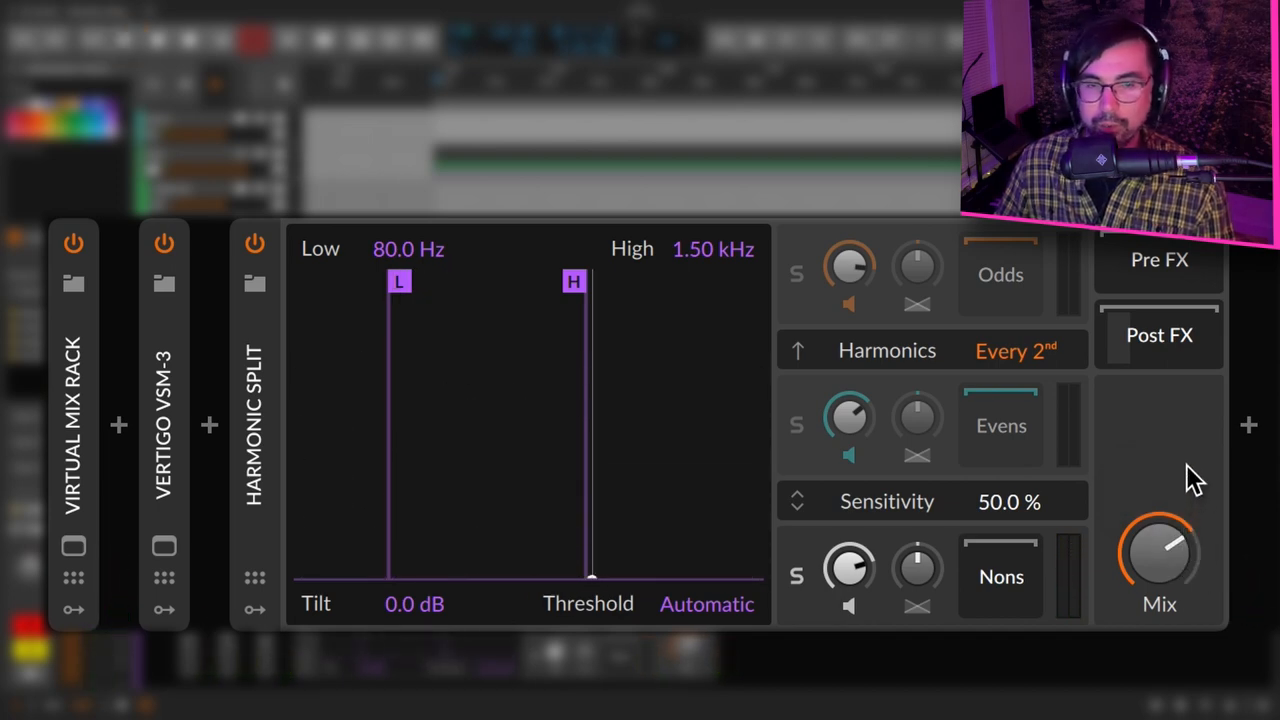
mouse_move(600, 280)
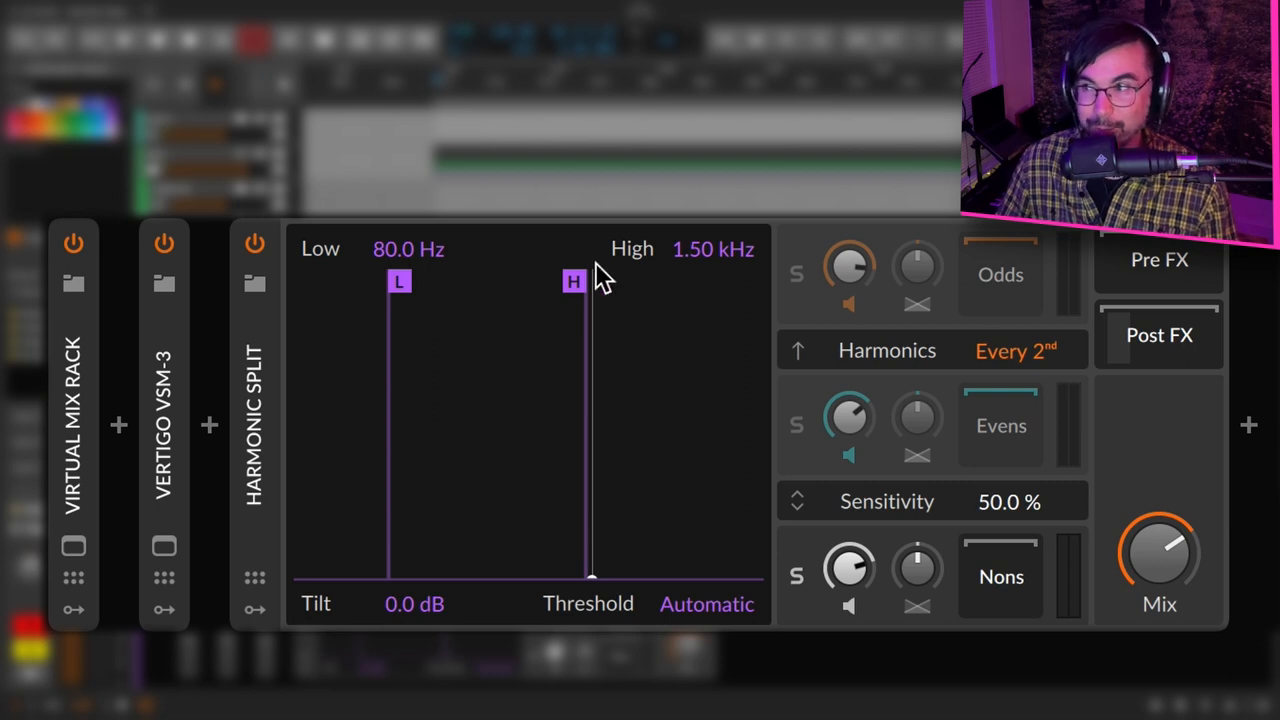
mouse_move(593, 308)
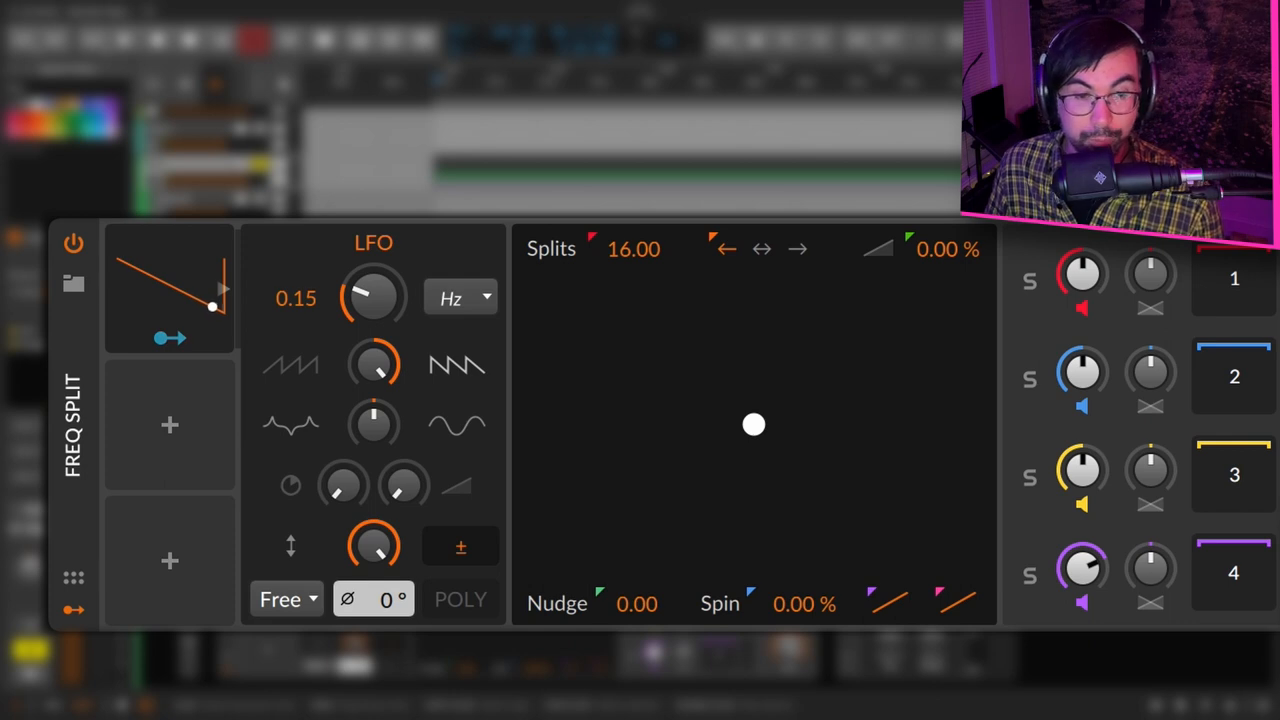
- Collapse the LFO panel and solo the Freq Split's first and fourth bands in turn
left_click_drag(212, 305, 135, 268)
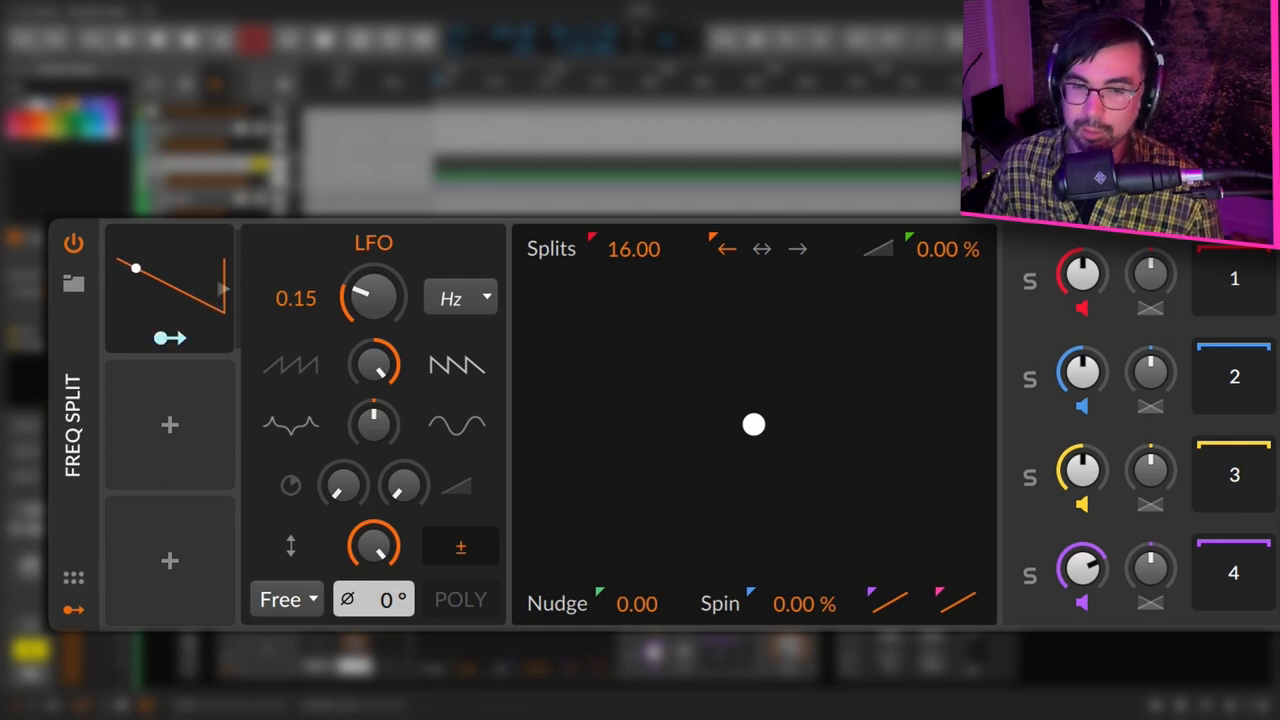
left_click_drag(135, 268, 180, 290)
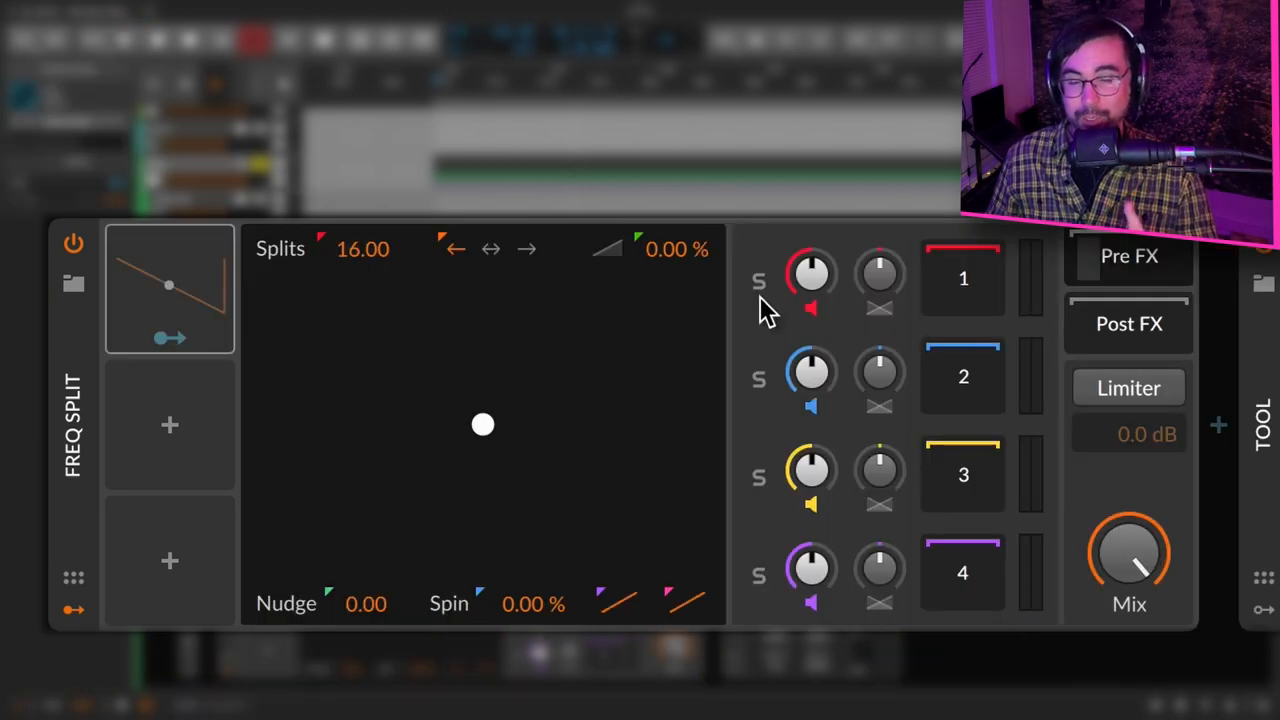
left_click(759, 281)
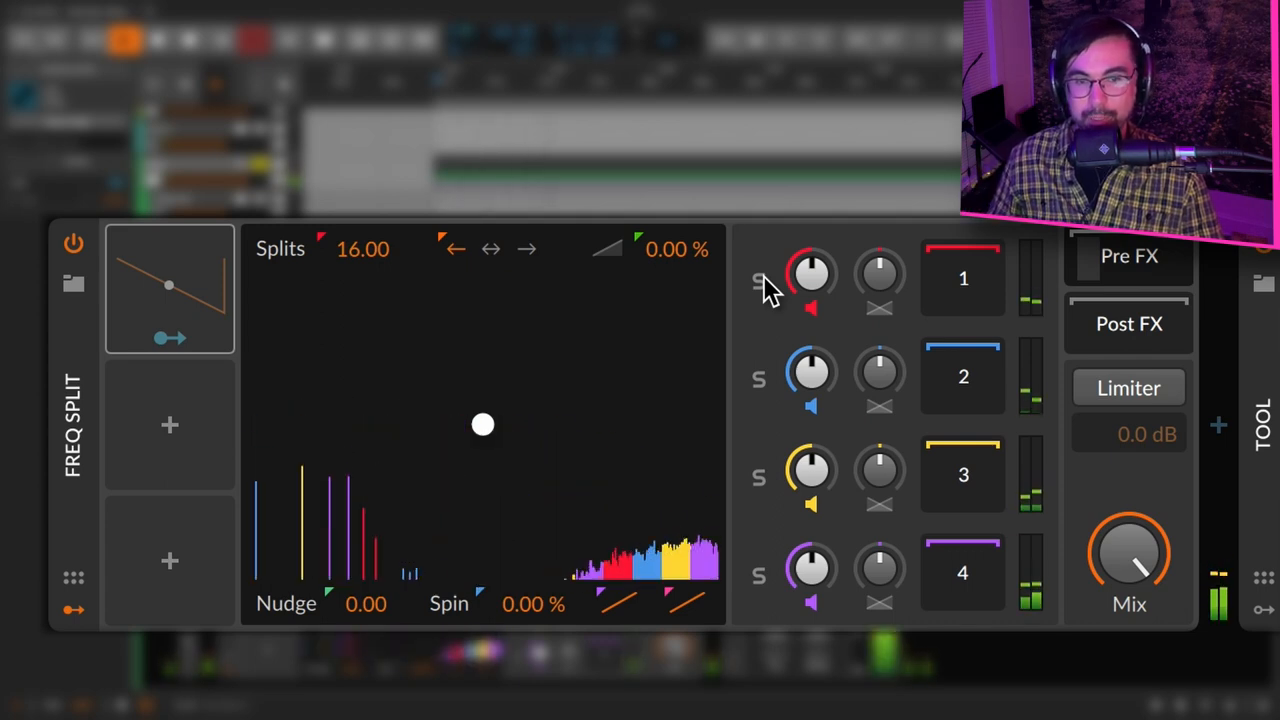
left_click(759, 281)
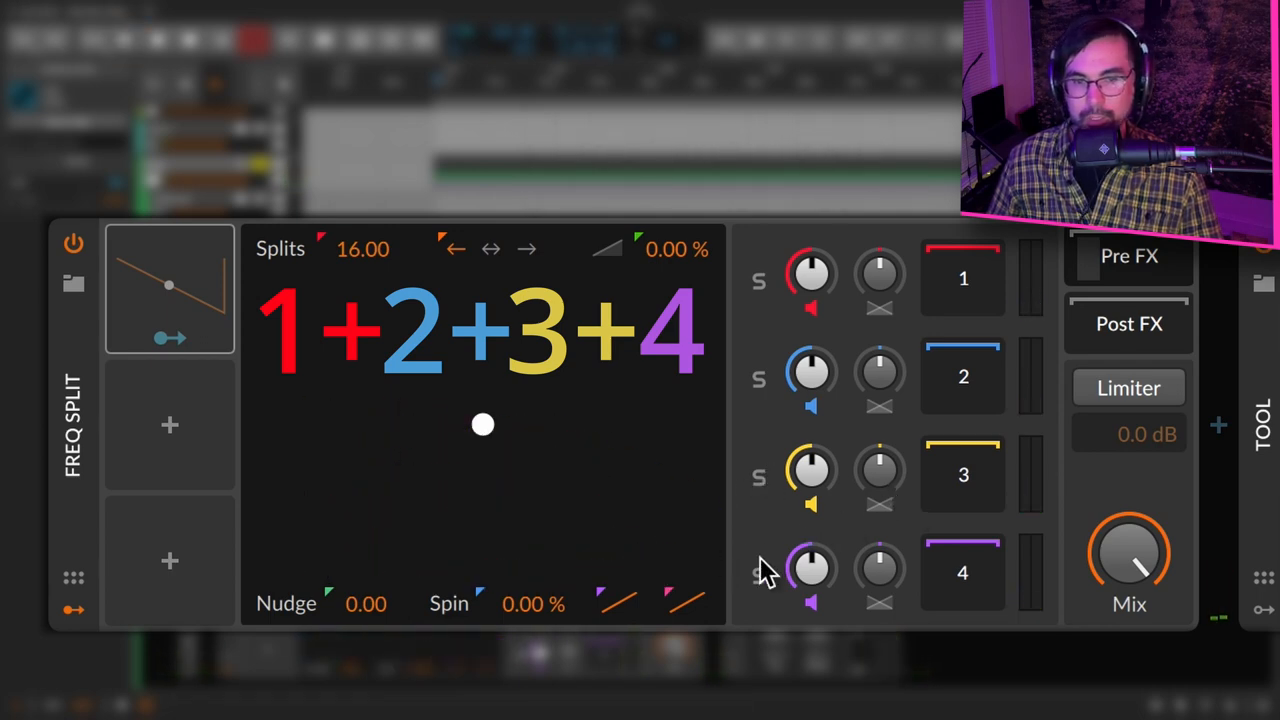
left_click(760, 573)
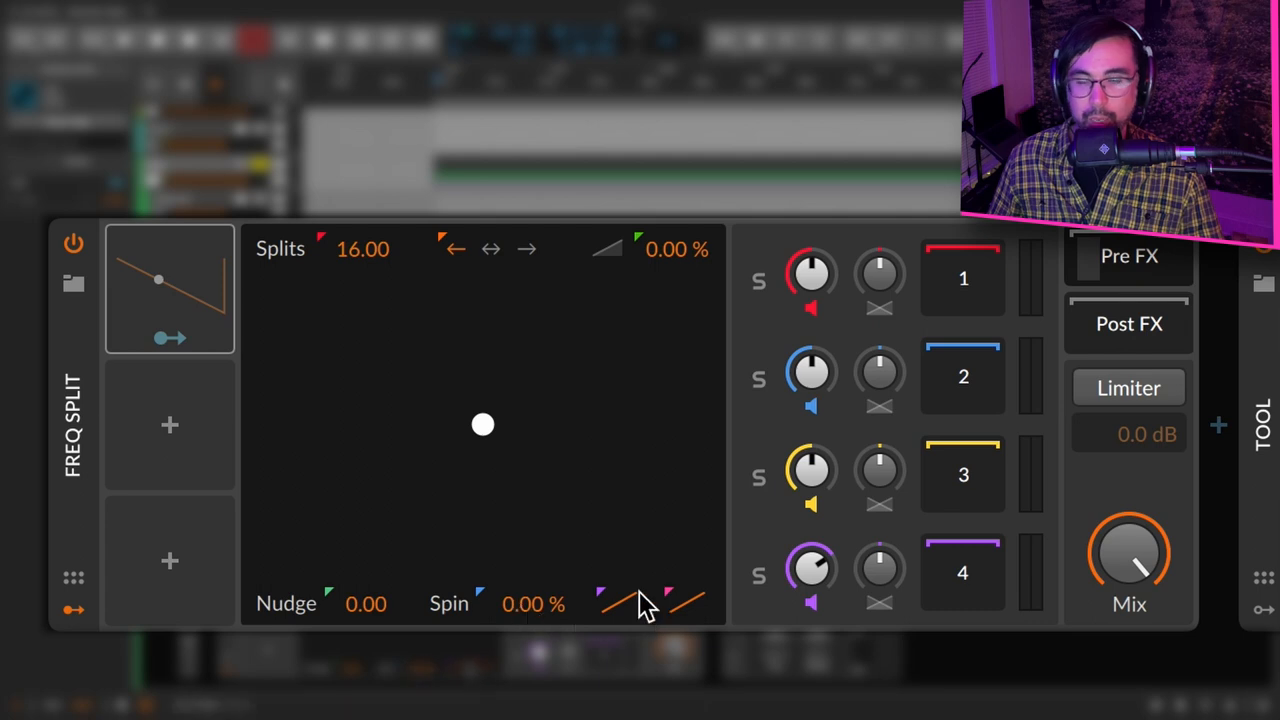
mouse_move(545, 605)
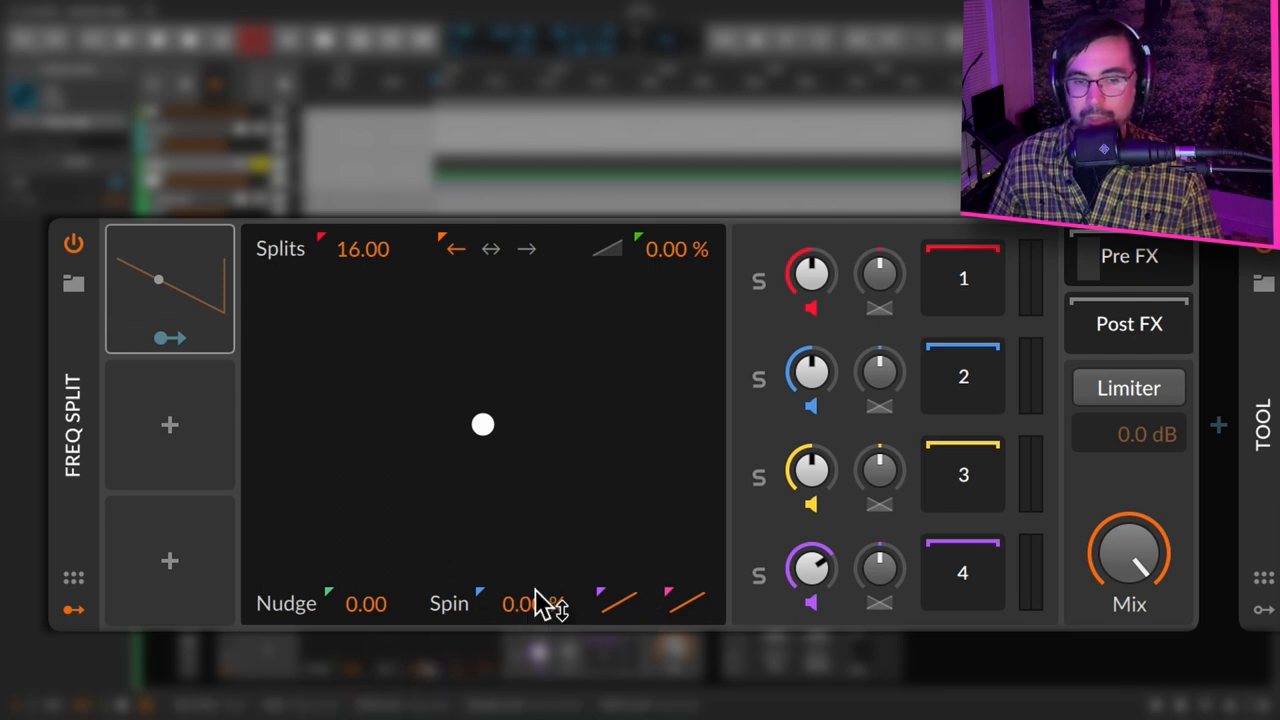
mouse_move(165, 315)
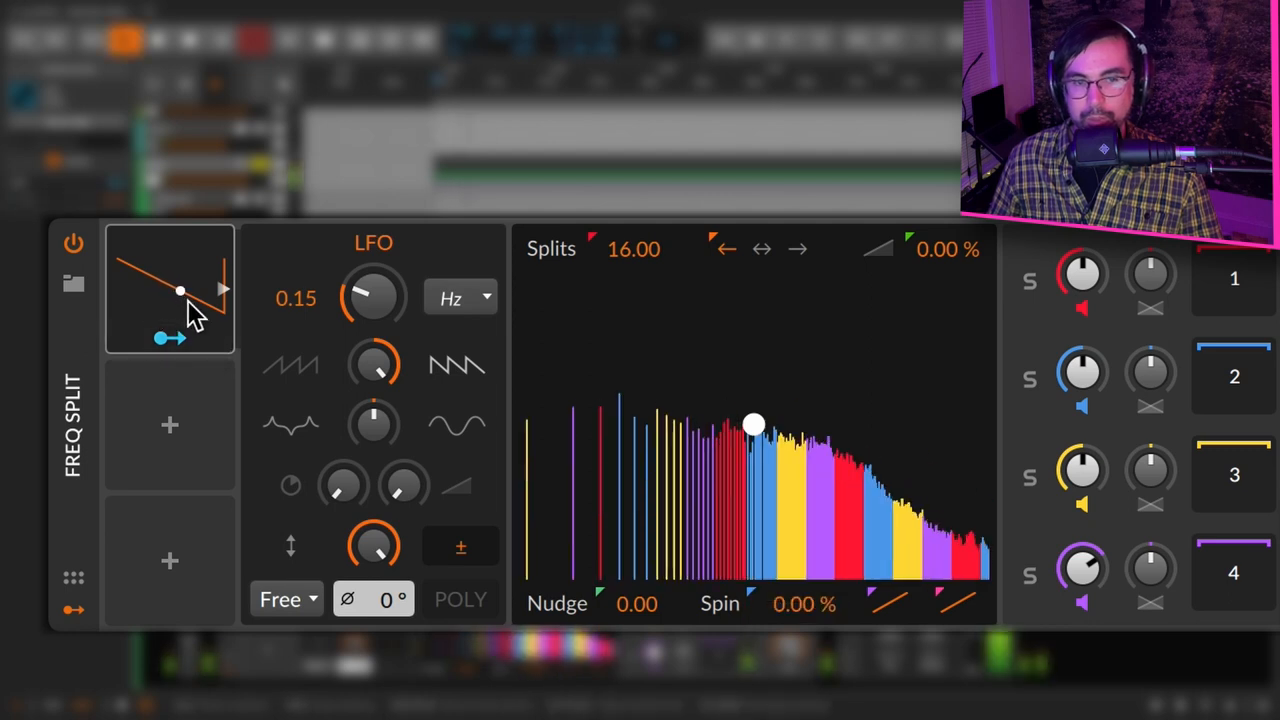
- Switch the Freq Split's LFO waveform from a falling sawtooth to a rising one
left_click_drag(180, 290, 210, 305)
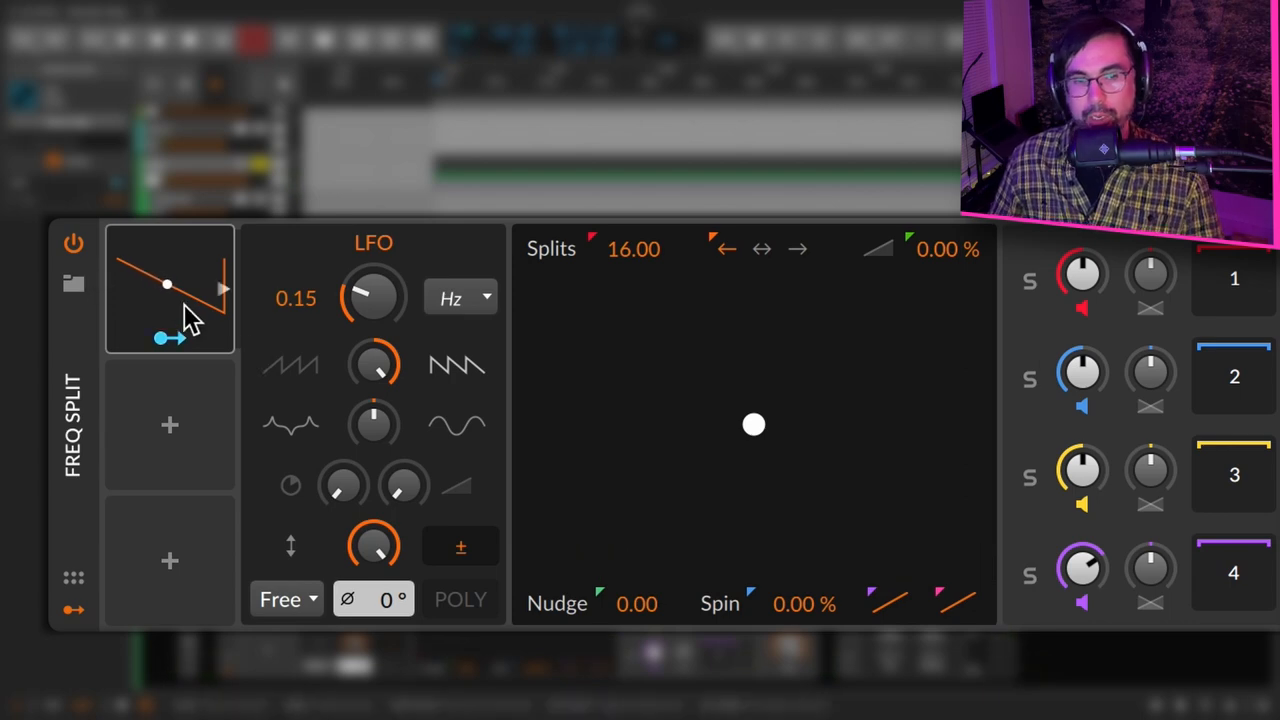
left_click_drag(167, 285, 122, 262)
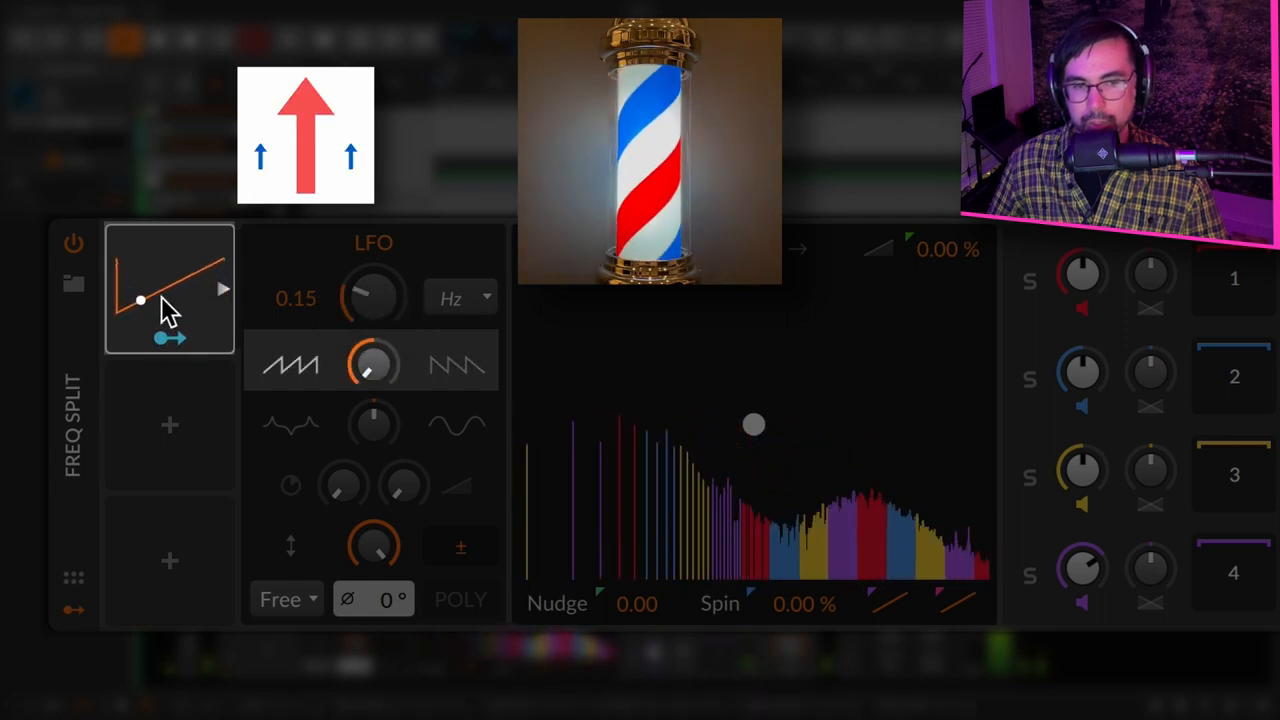
left_click_drag(140, 300, 172, 287)
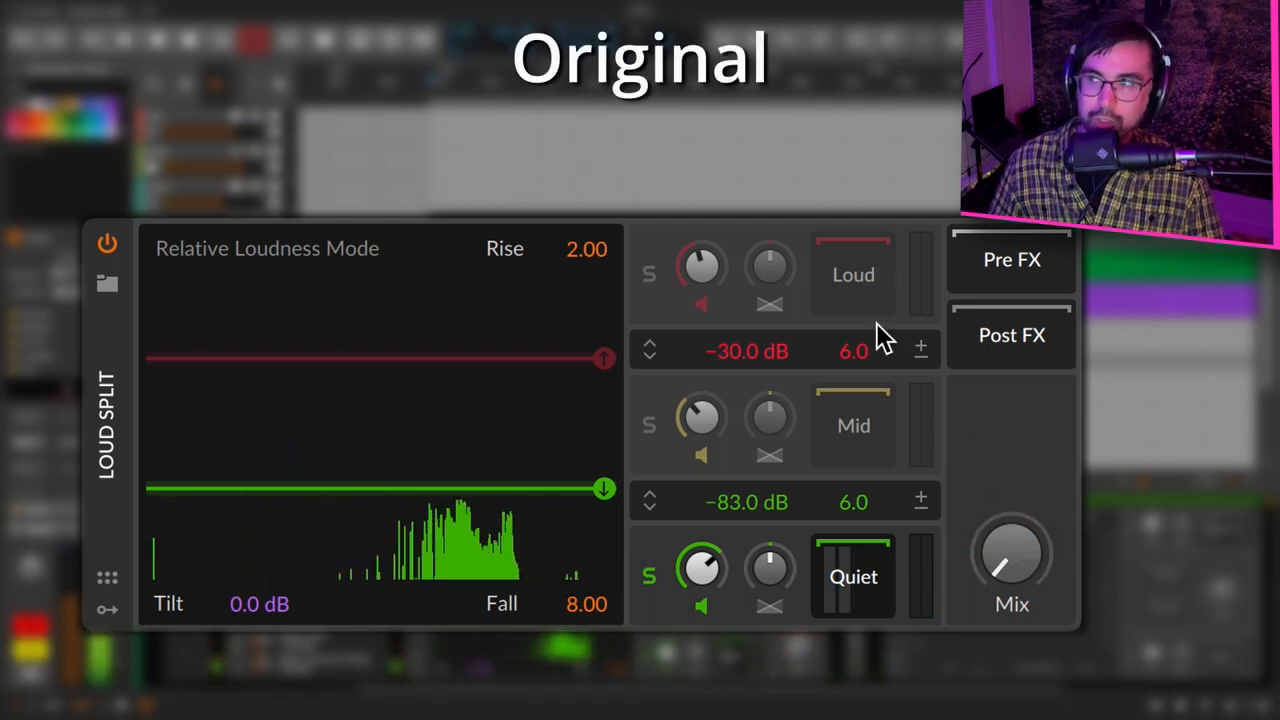
mouse_move(1040, 345)
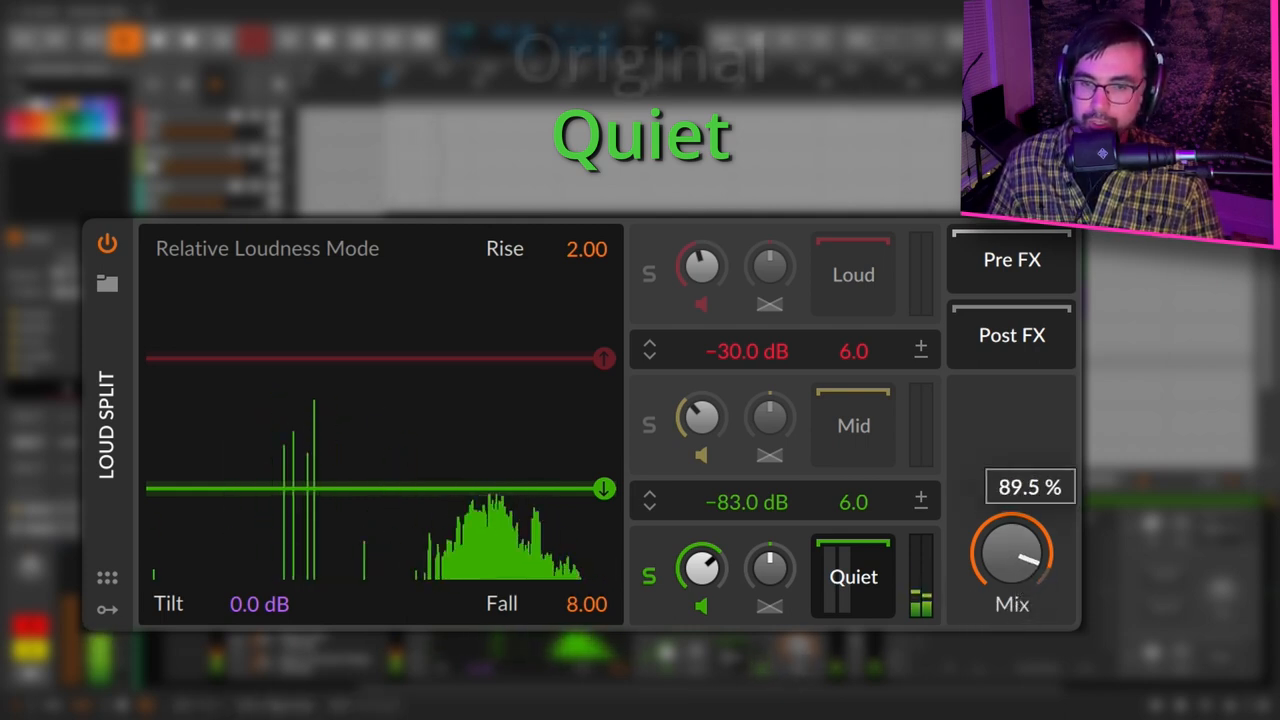
- A/B the Loud Split Mix between 0% original and about 90% processed quiet band
left_click_drag(1011, 550, 1011, 560)
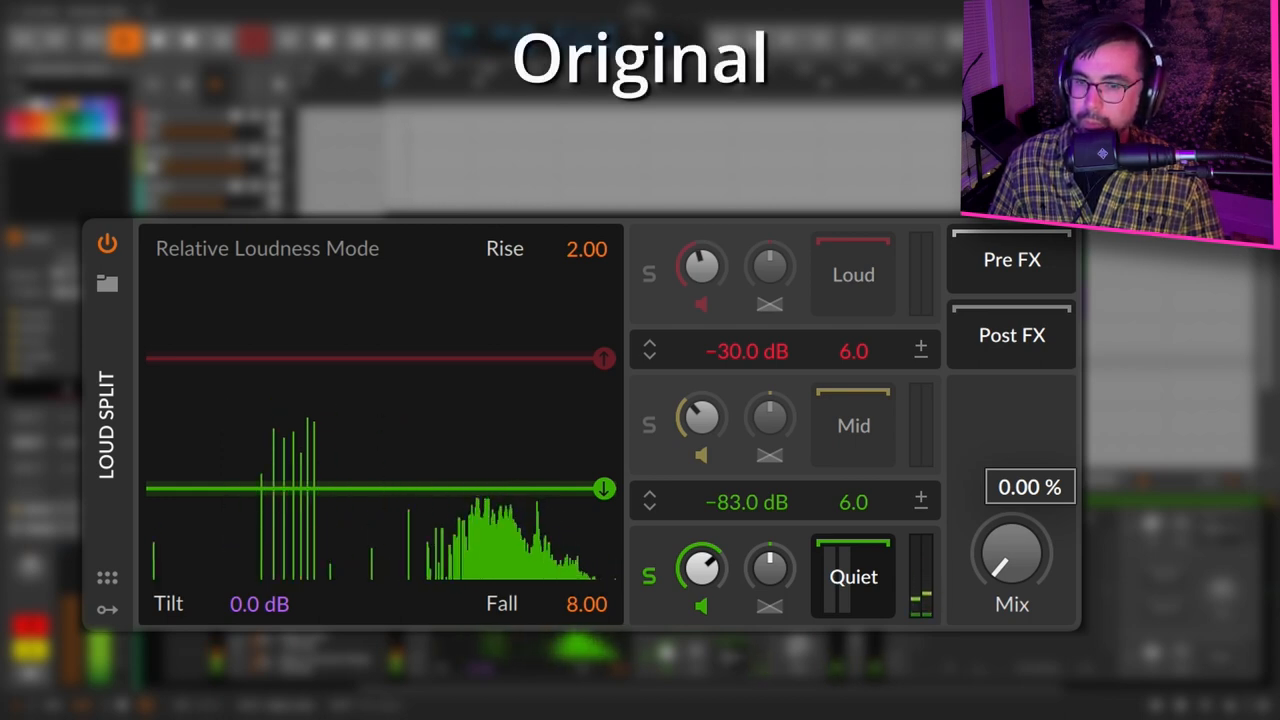
left_click_drag(1011, 555, 1040, 540)
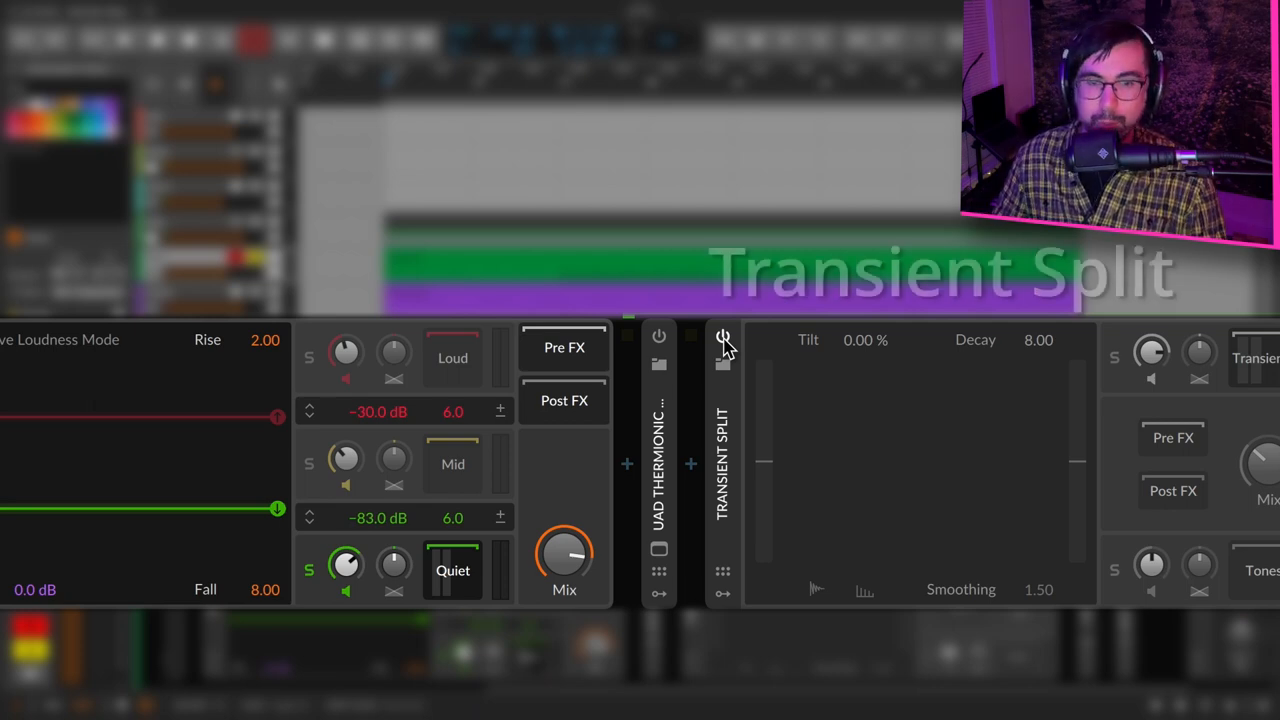
- Sweep the Transient Split Mix up to about 79% and back down to dry
left_click(722, 338)
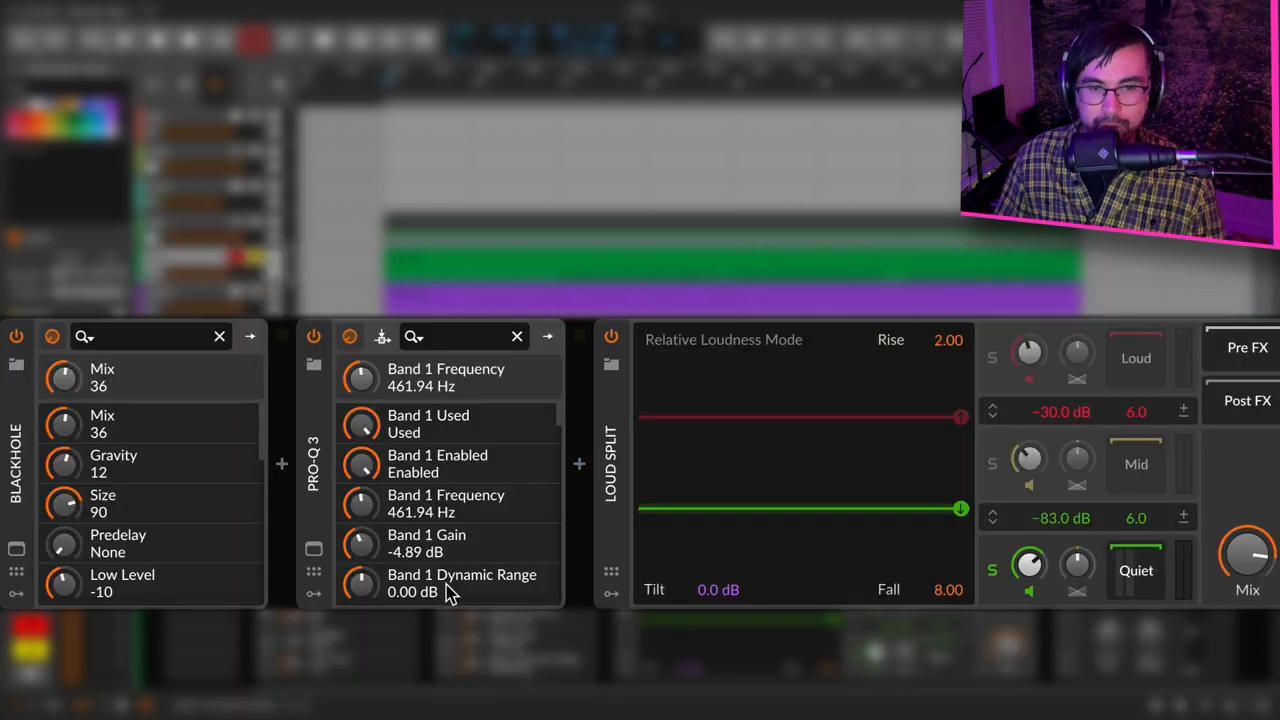
mouse_move(1140, 588)
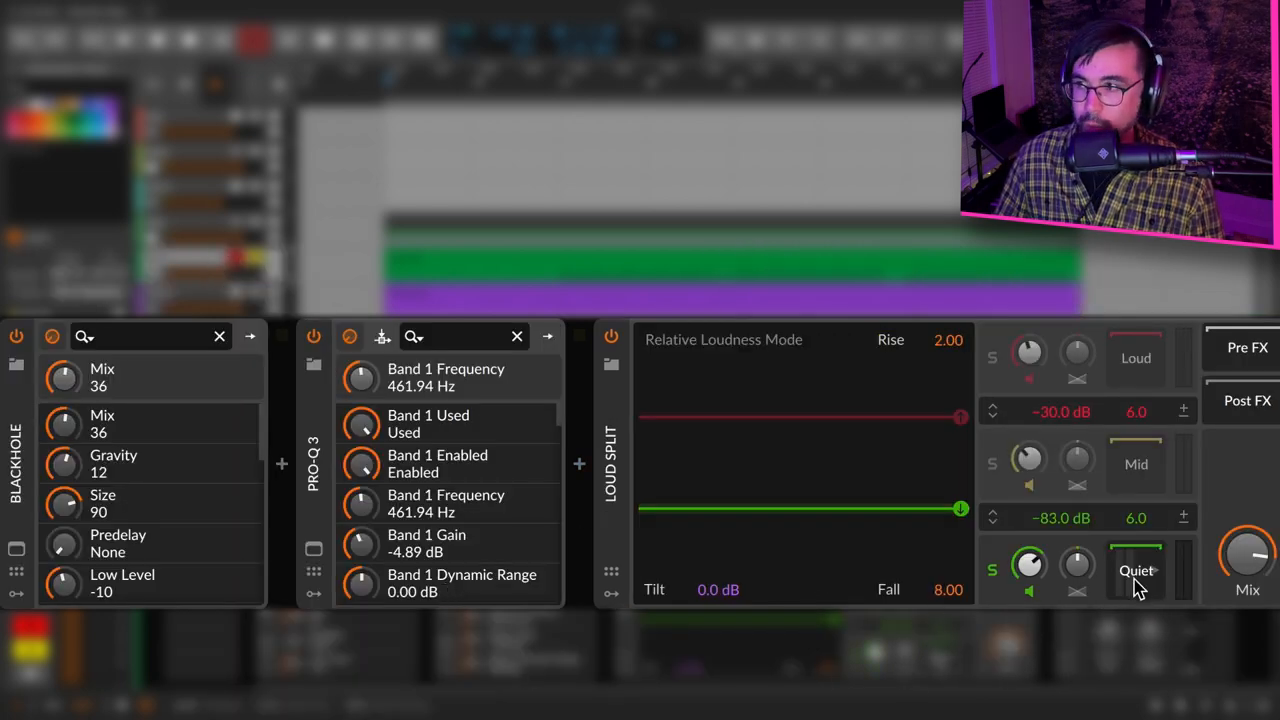
scroll("right", 3)
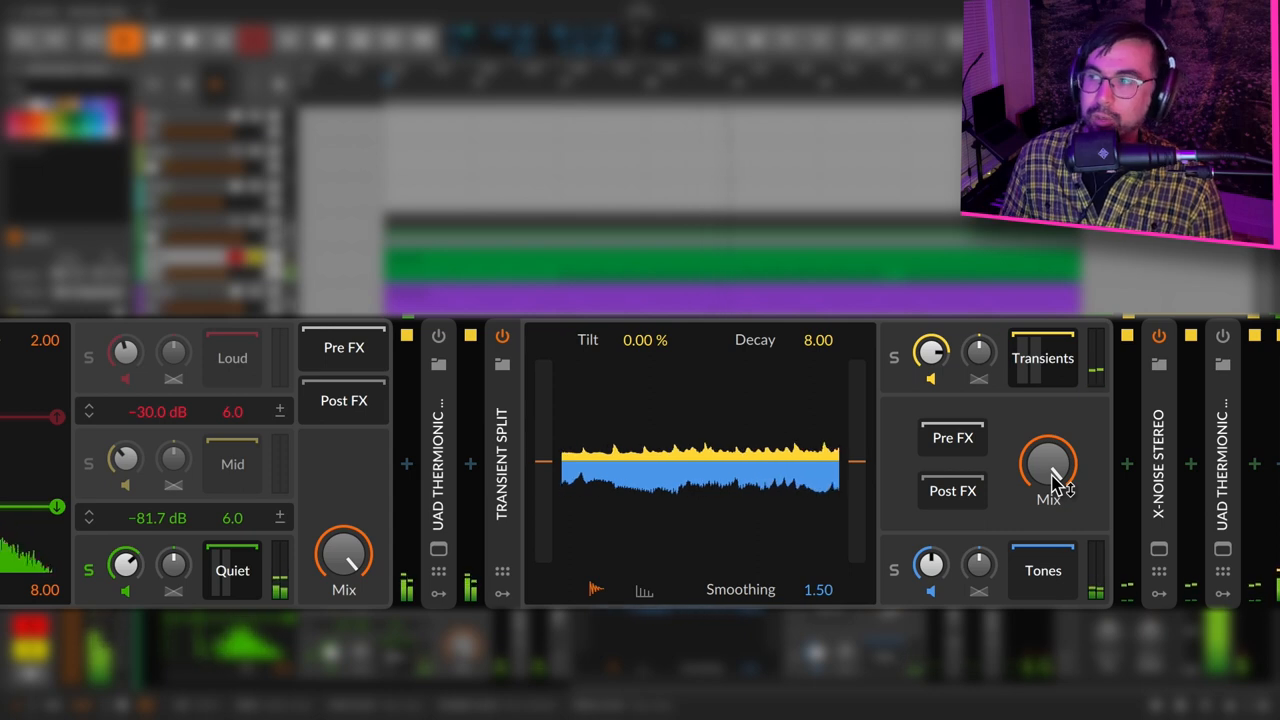
left_click_drag(1048, 465, 1050, 470)
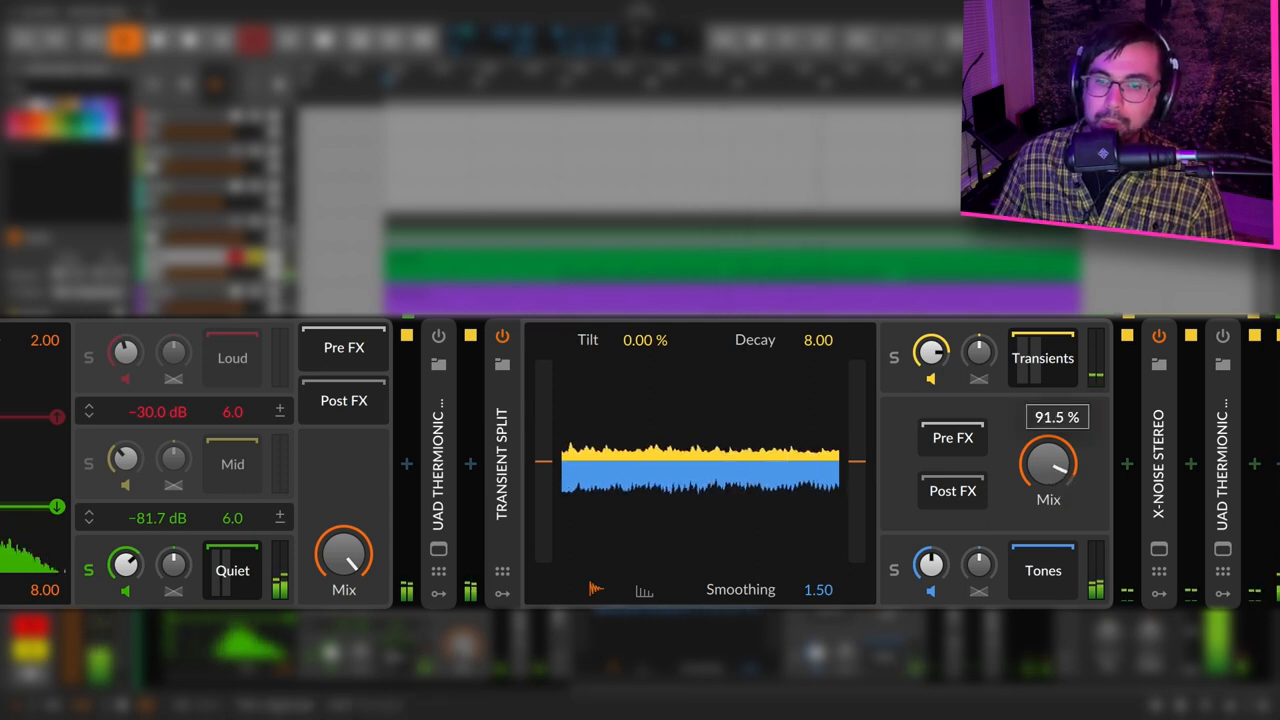
left_click_drag(1048, 465, 1048, 490)
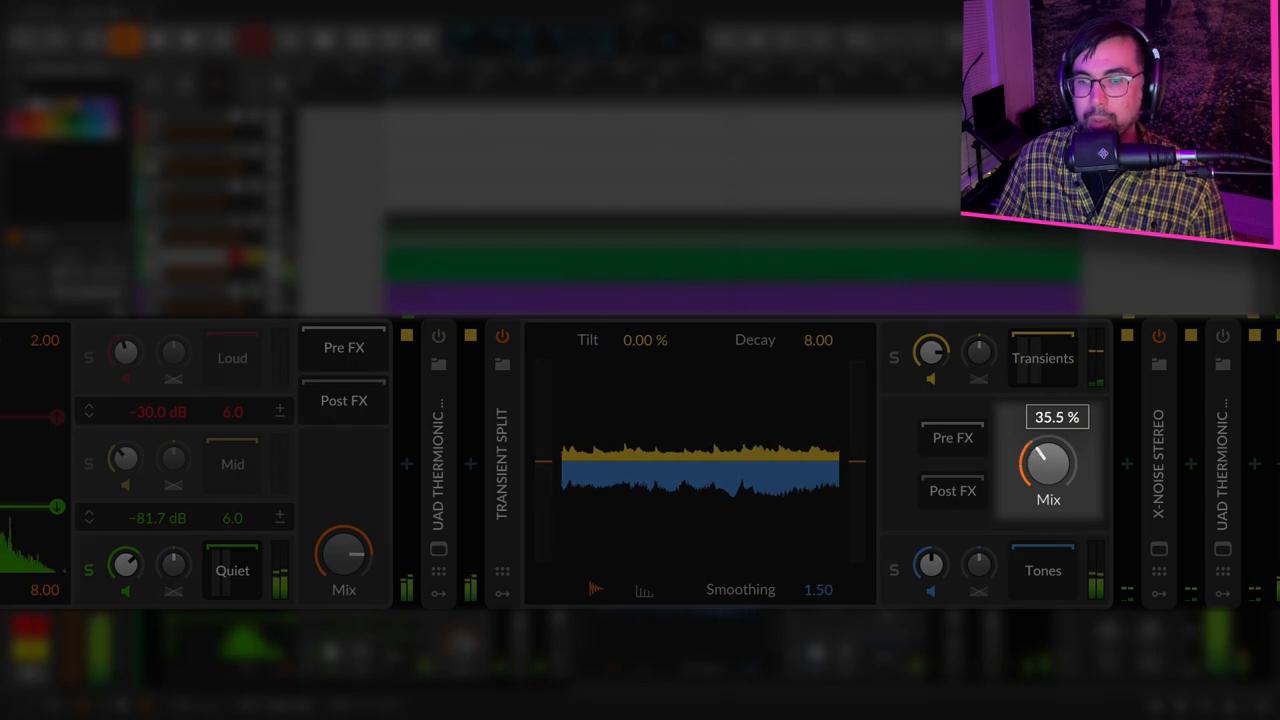
left_click_drag(1048, 465, 1070, 445)
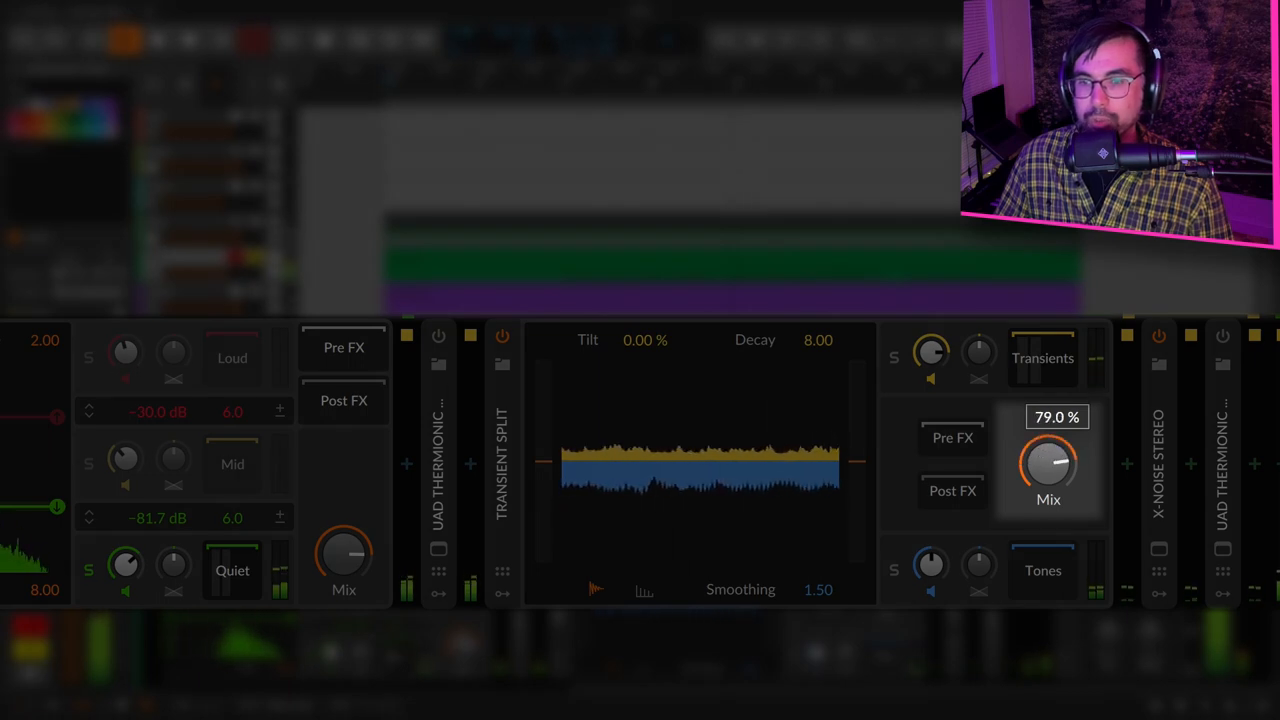
left_click_drag(1048, 462, 1052, 450)
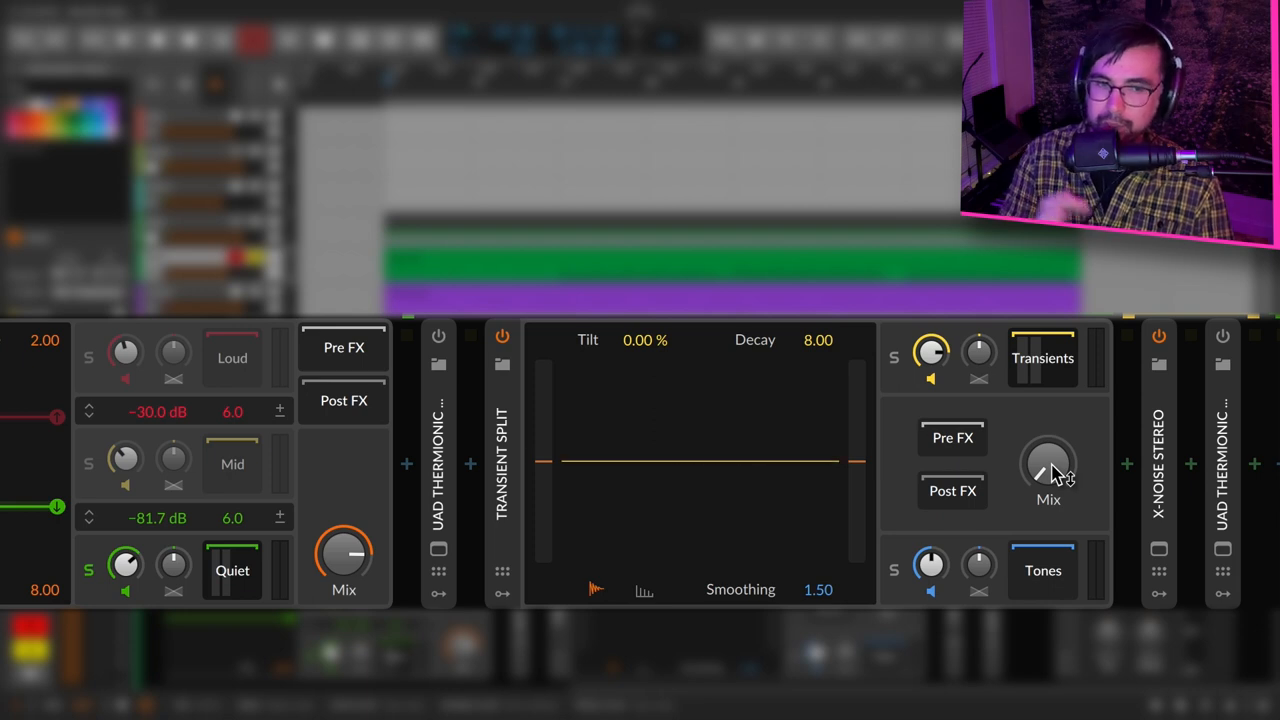
mouse_move(900, 463)
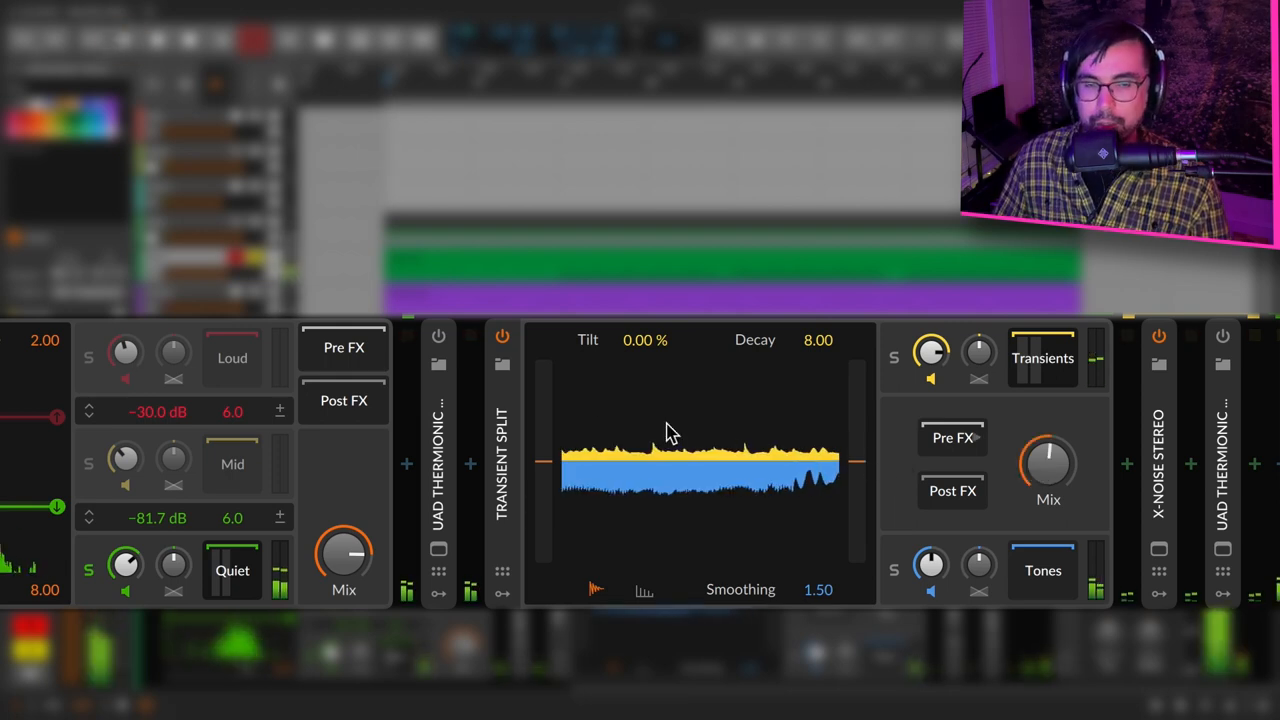
left_click(502, 337)
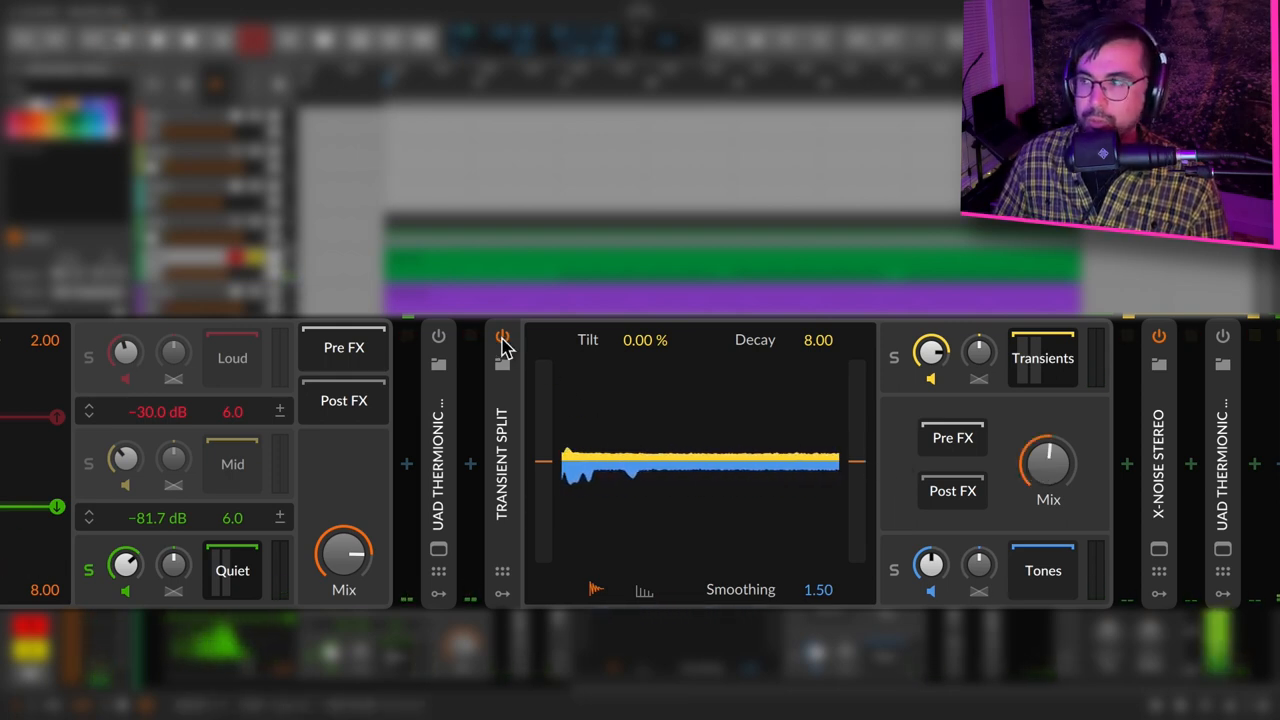
left_click(503, 337)
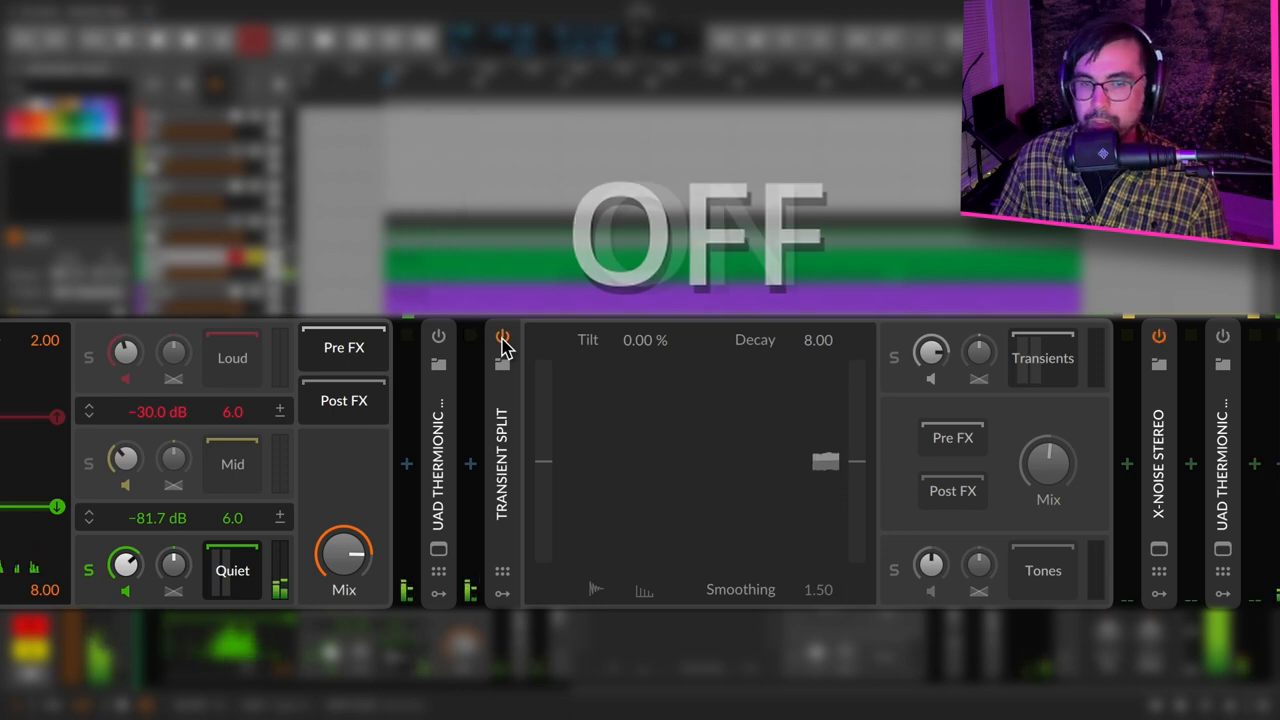
left_click(503, 337)
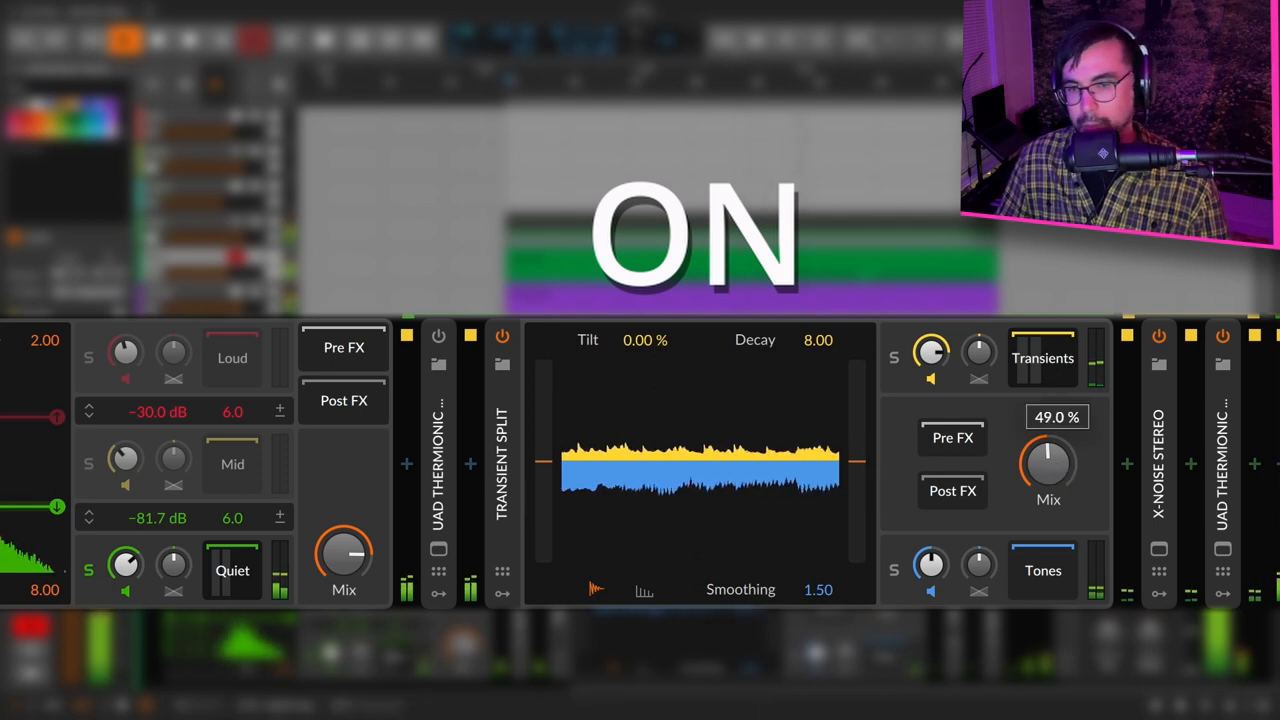
left_click_drag(1048, 460, 1048, 475)
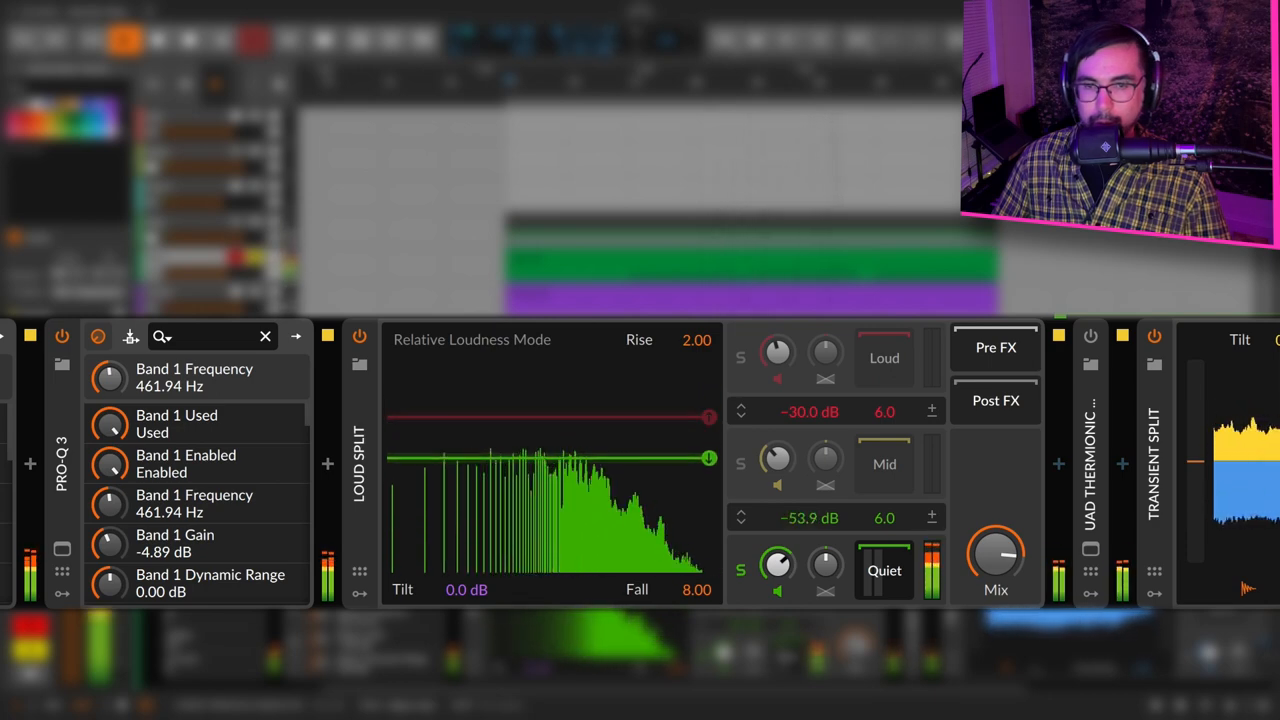
- Drag the Loud Split quiet threshold from -81.7 dB up to about -56.1 dB
left_click_drag(709, 457, 709, 528)
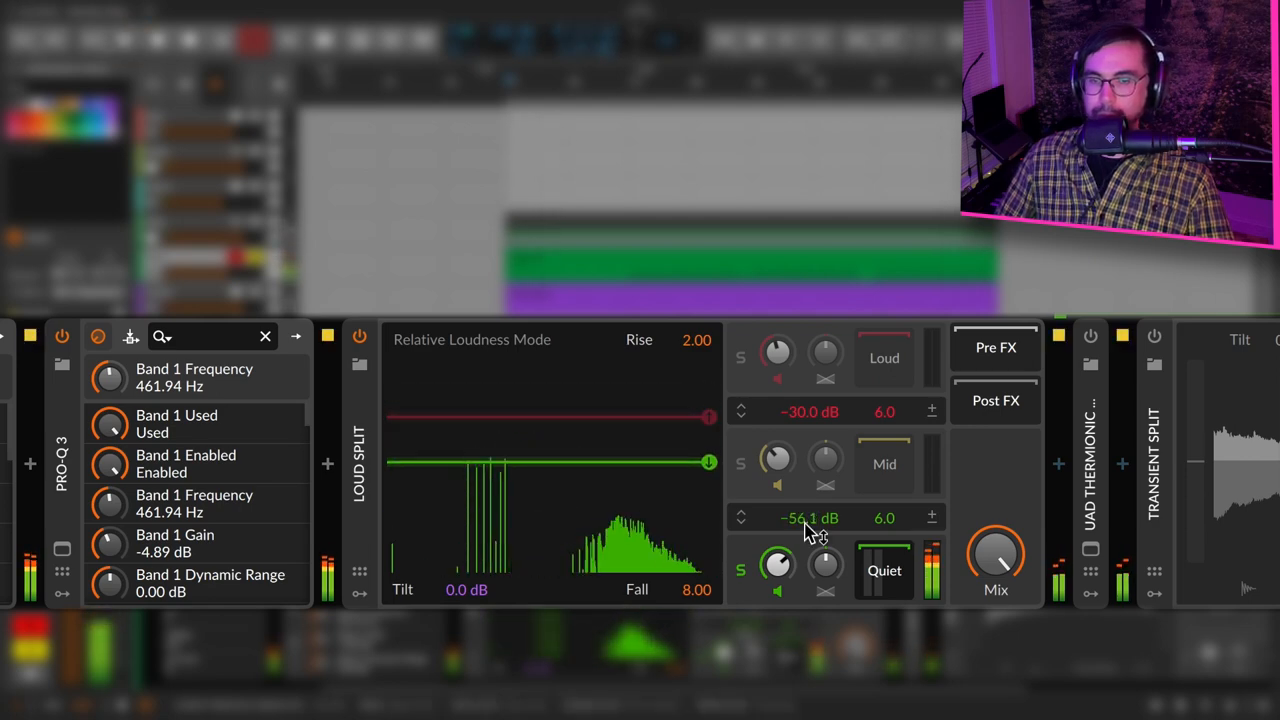
left_click_drag(778, 568, 785, 560)
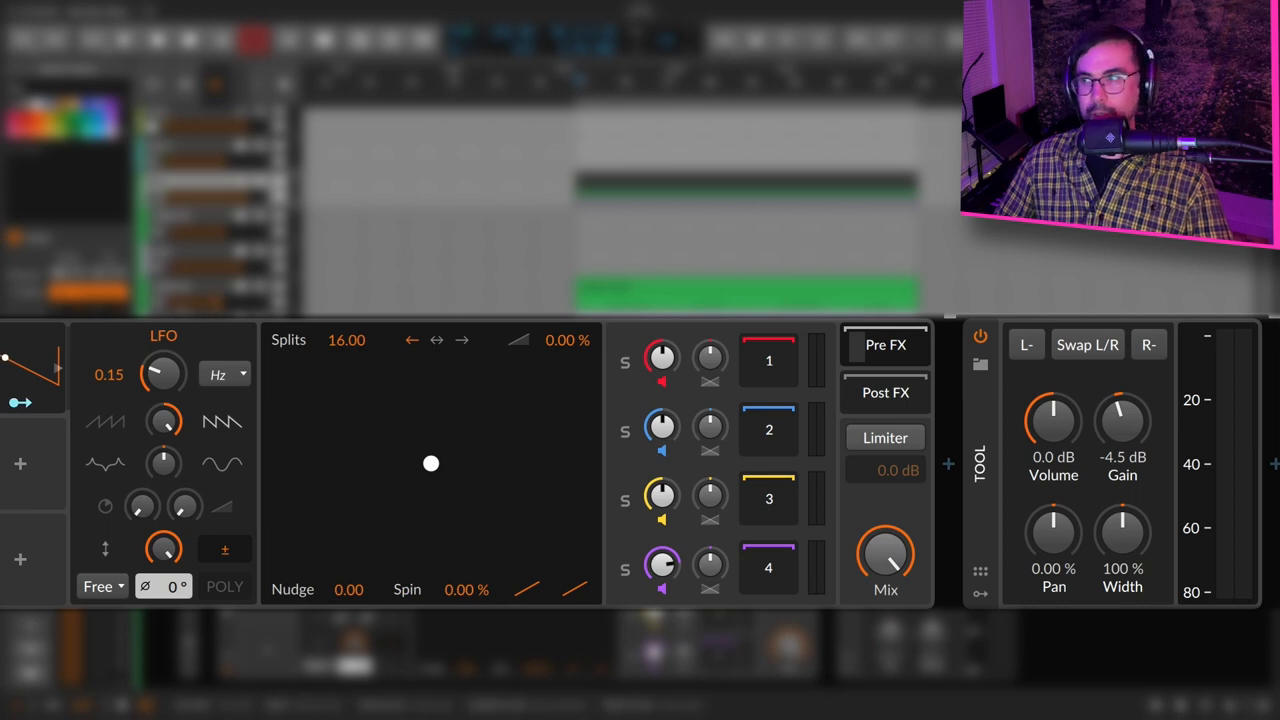
- Select the other track to show its Freq Split, LFO modulator and Tool device chain
left_click(980, 336)
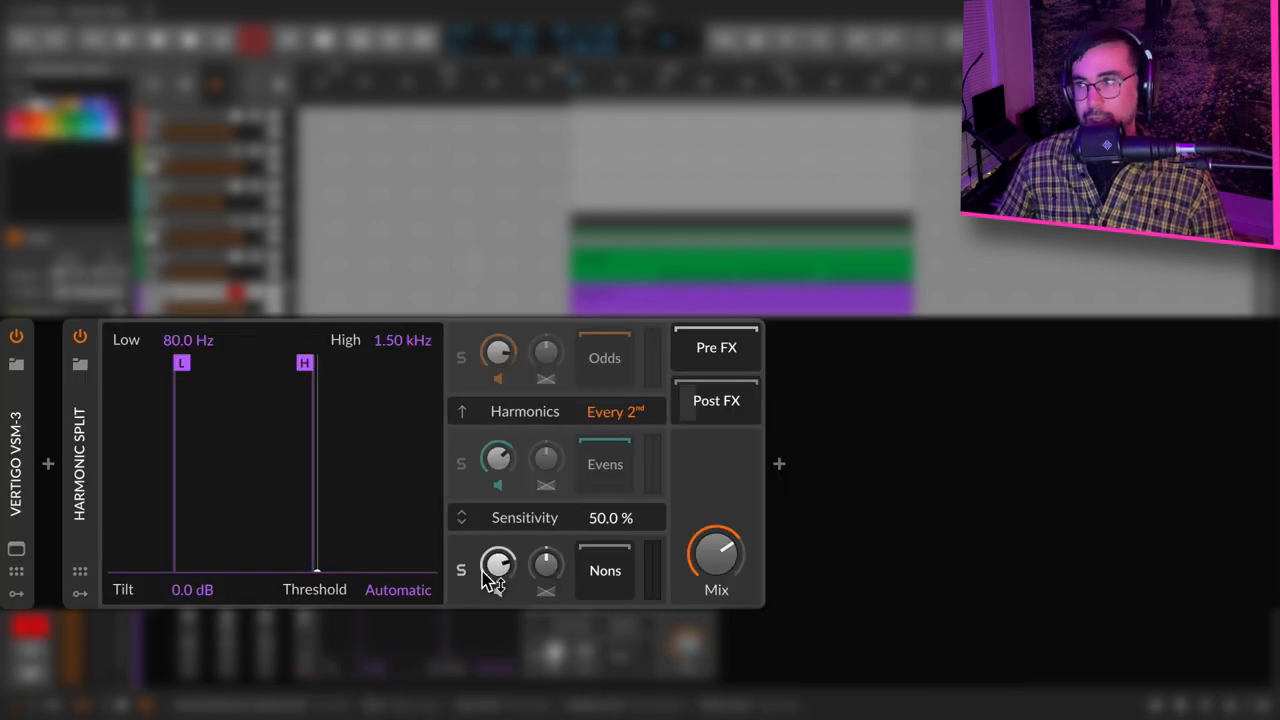
mouse_move(742, 590)
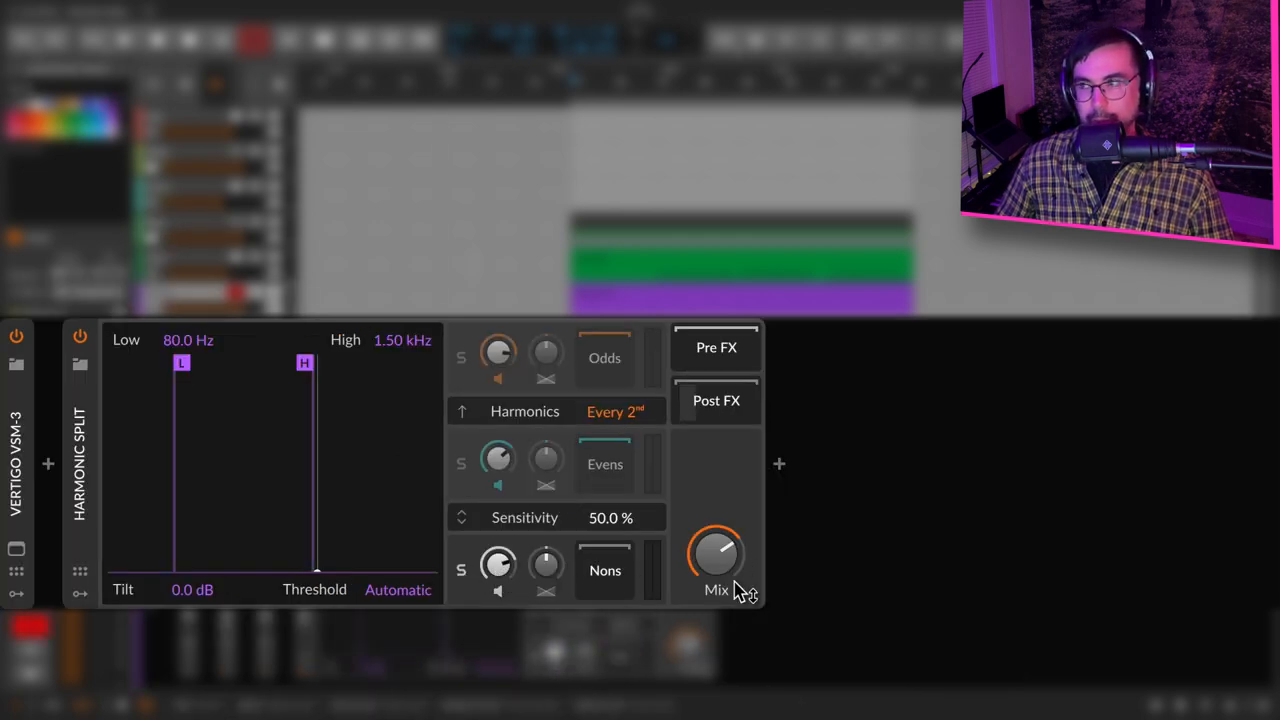
mouse_move(667, 500)
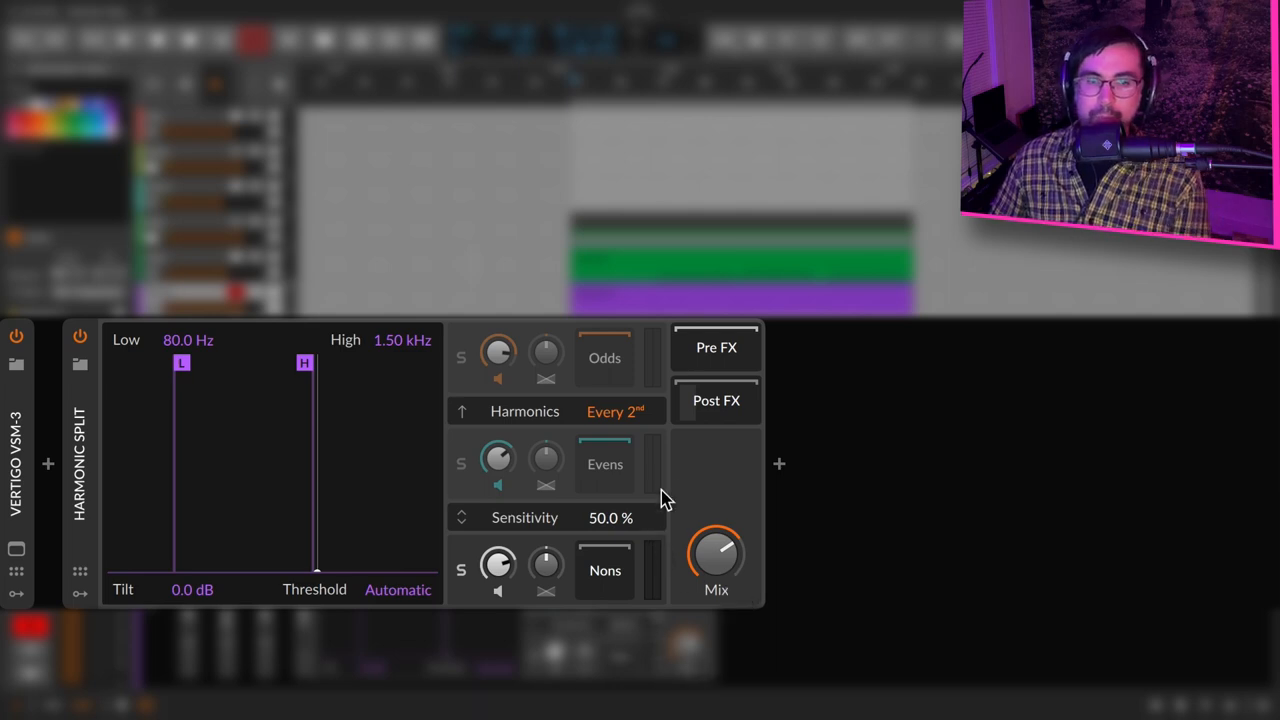
mouse_move(667, 447)
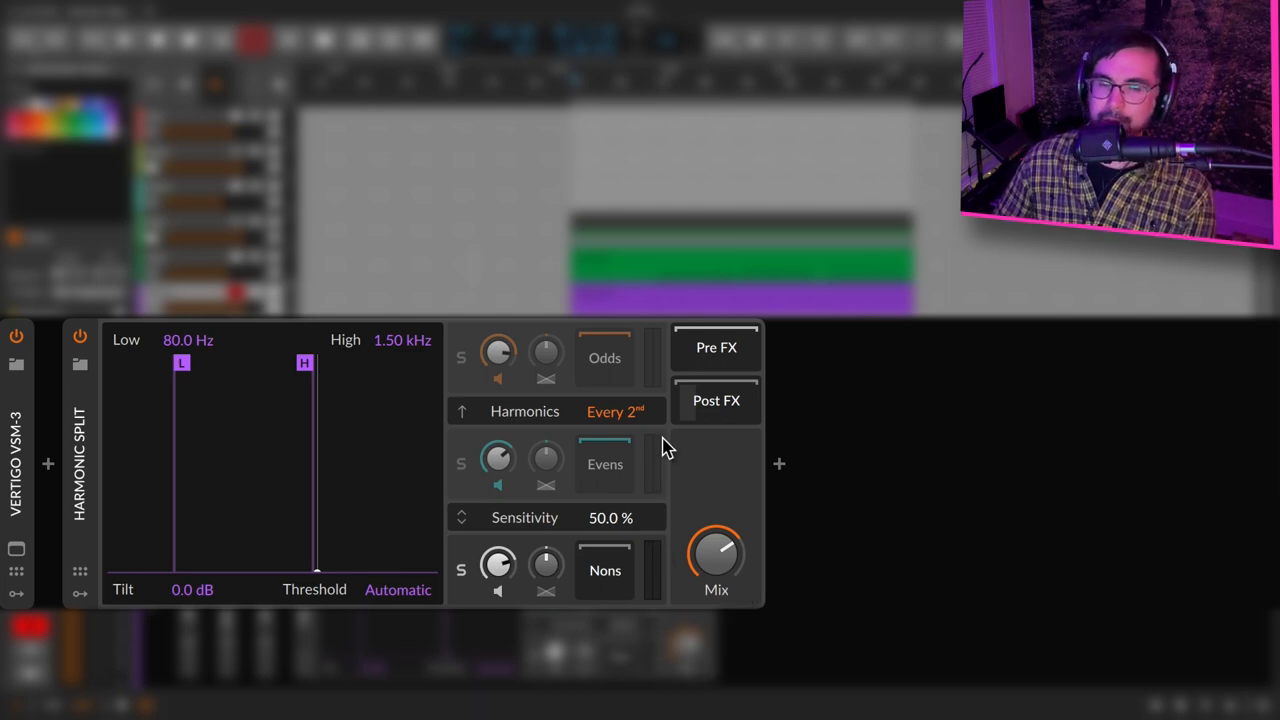
mouse_move(690, 473)
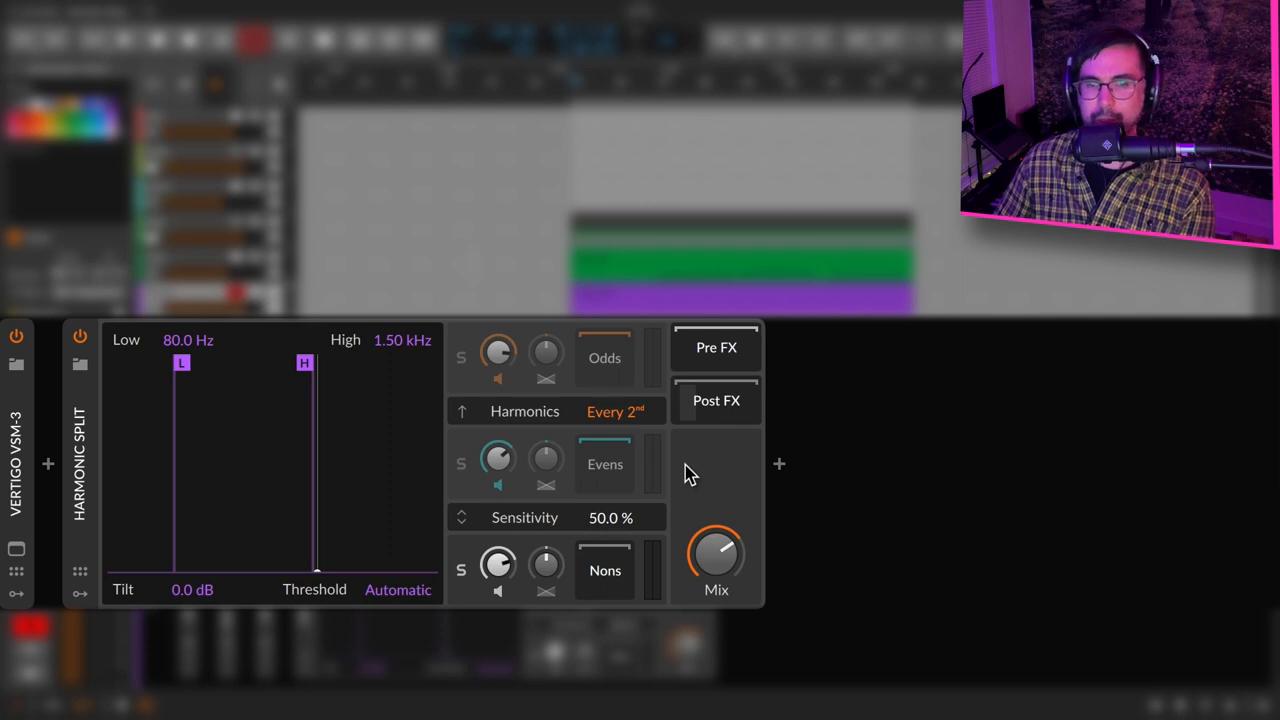